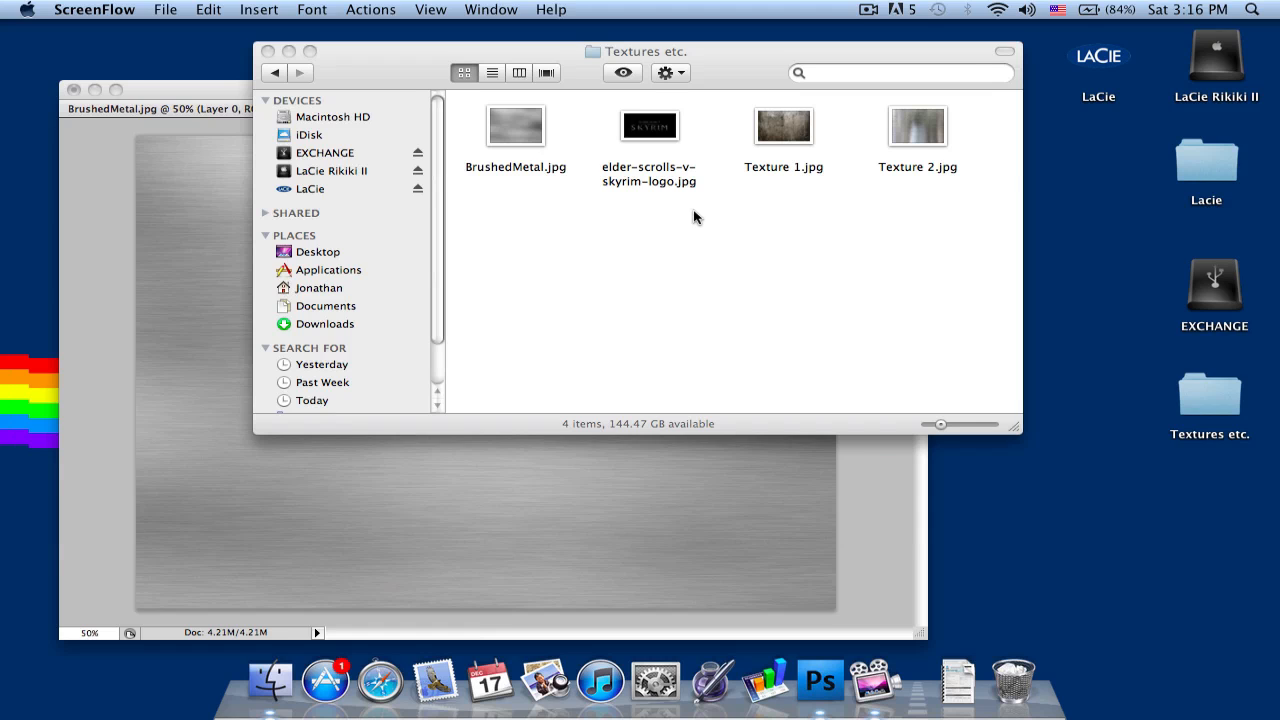
Step: Quick Look the elder-scrolls-v-skyrim-logo.jpg reference image in Finder before returning to Photoshop
click(784, 124)
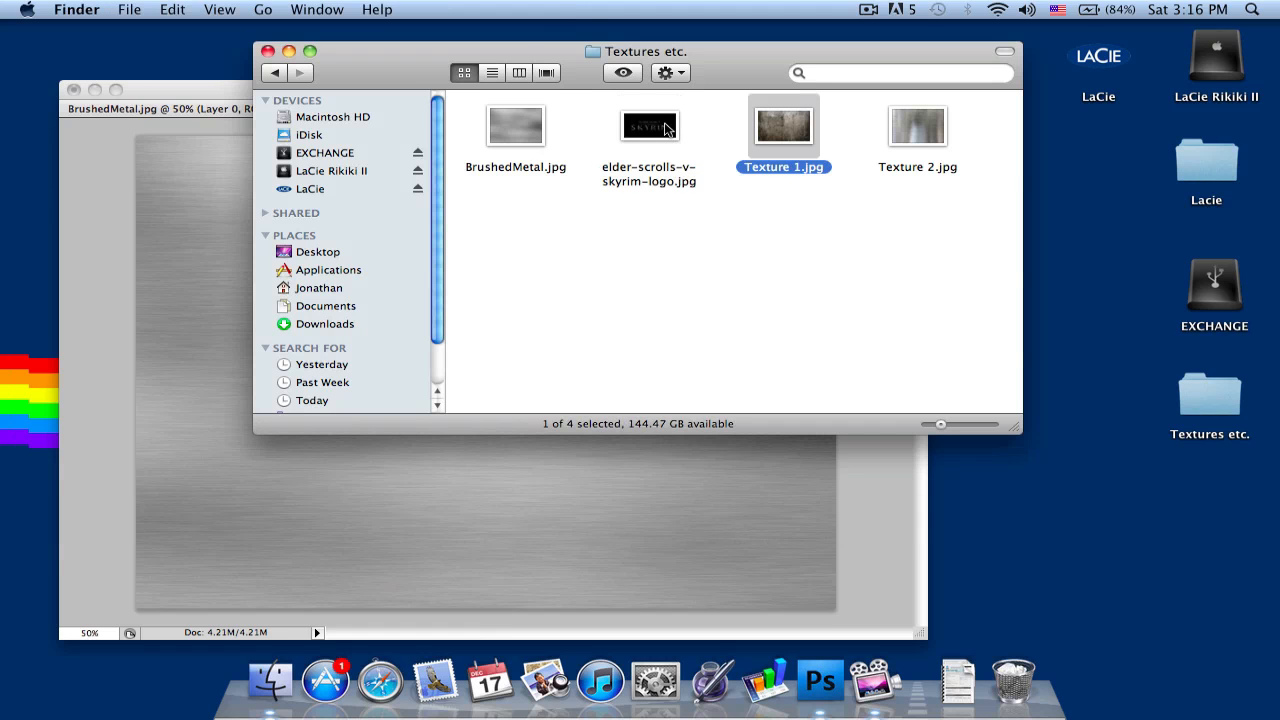
click(648, 124)
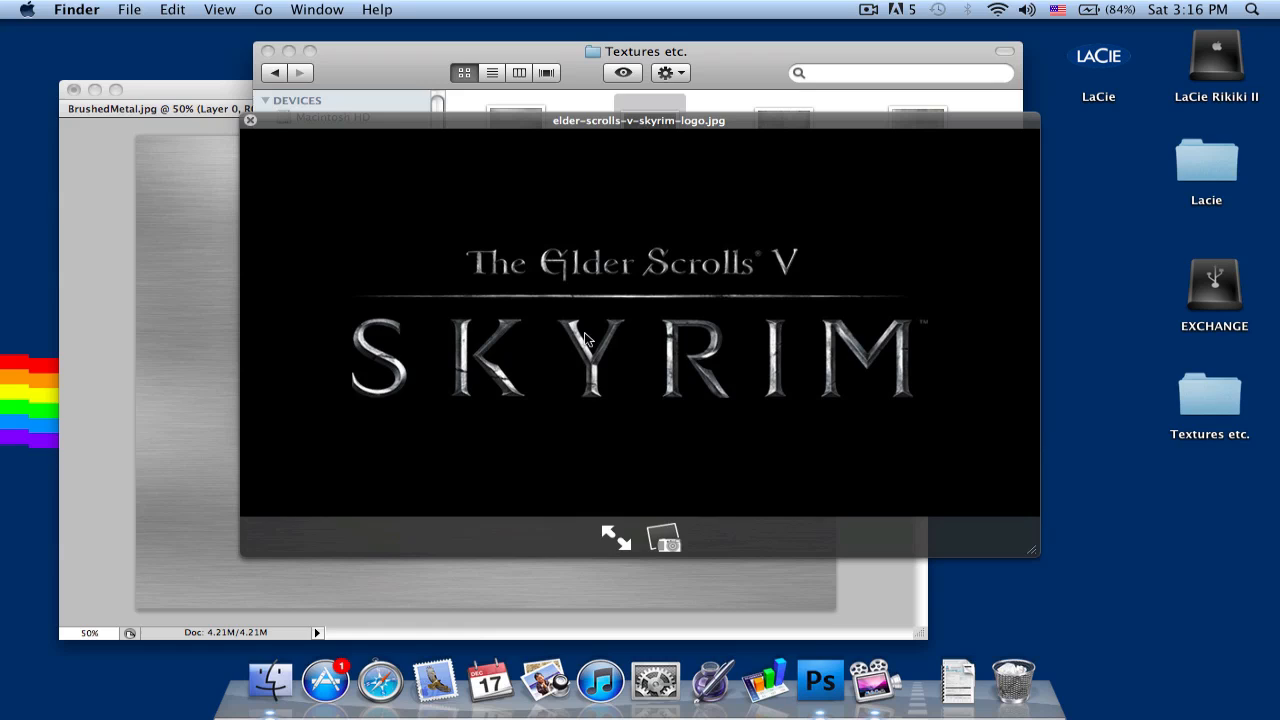
mouse_move(624, 342)
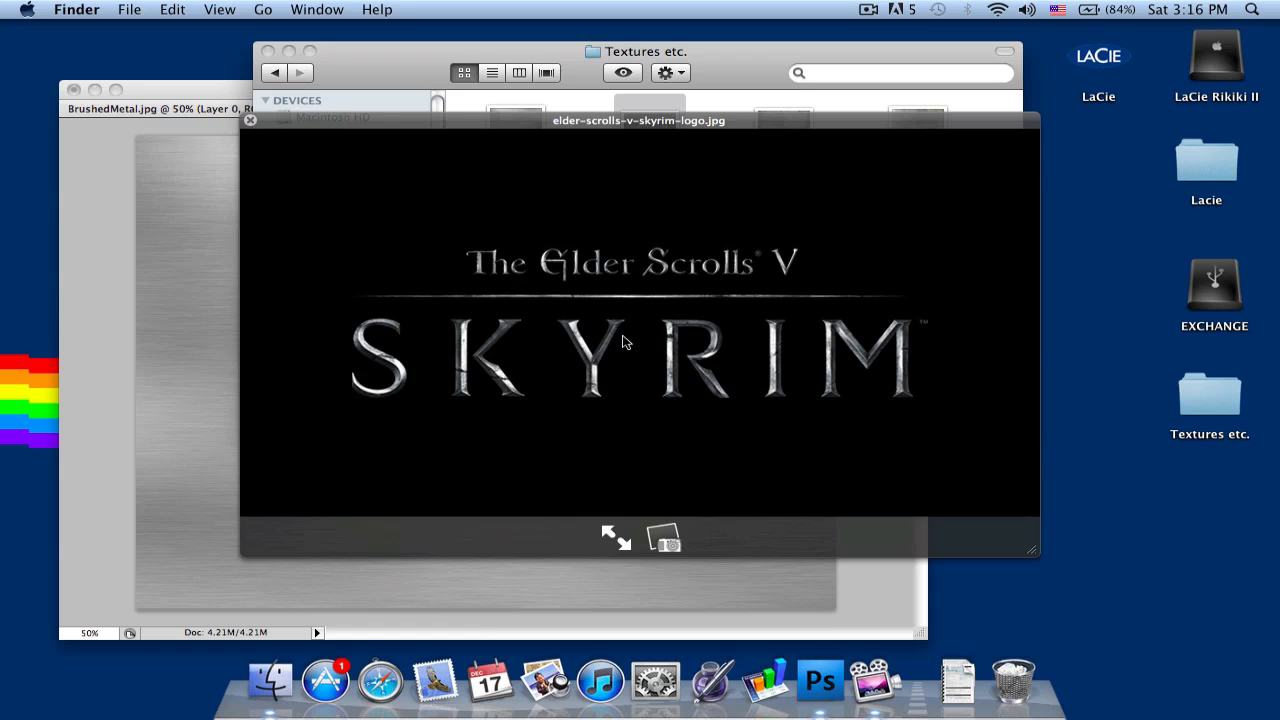
mouse_move(648, 338)
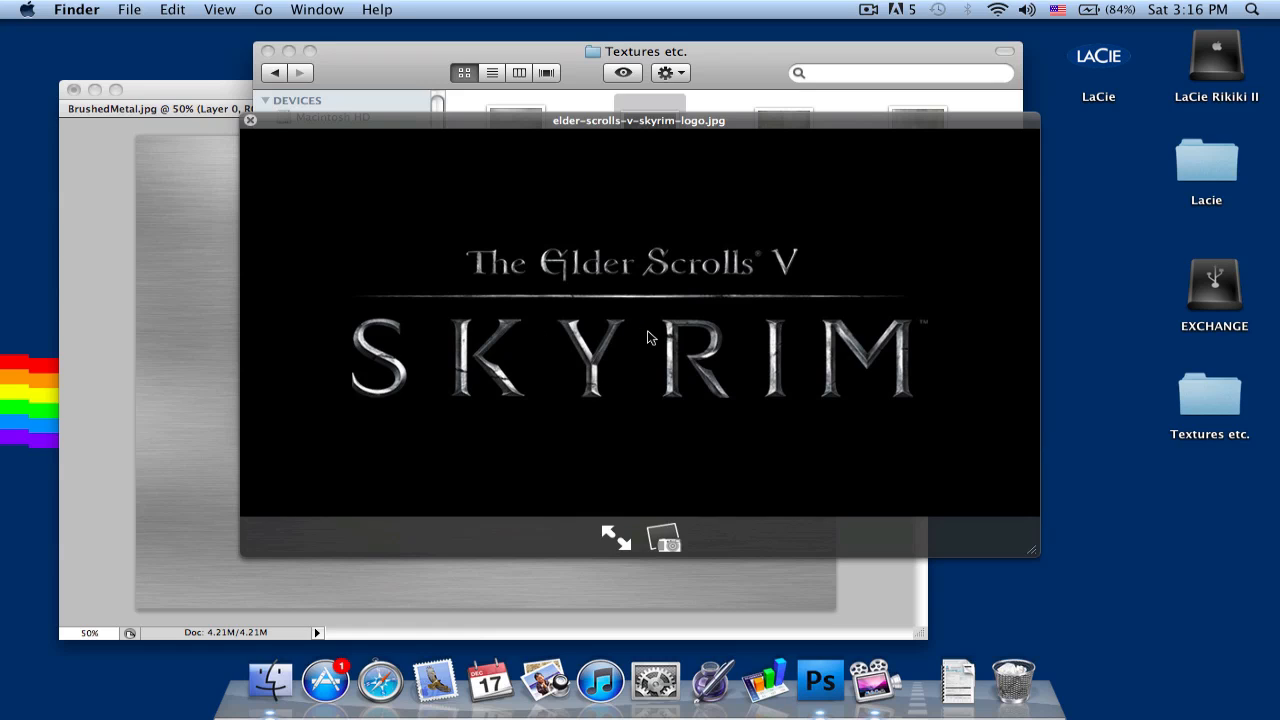
mouse_move(616, 312)
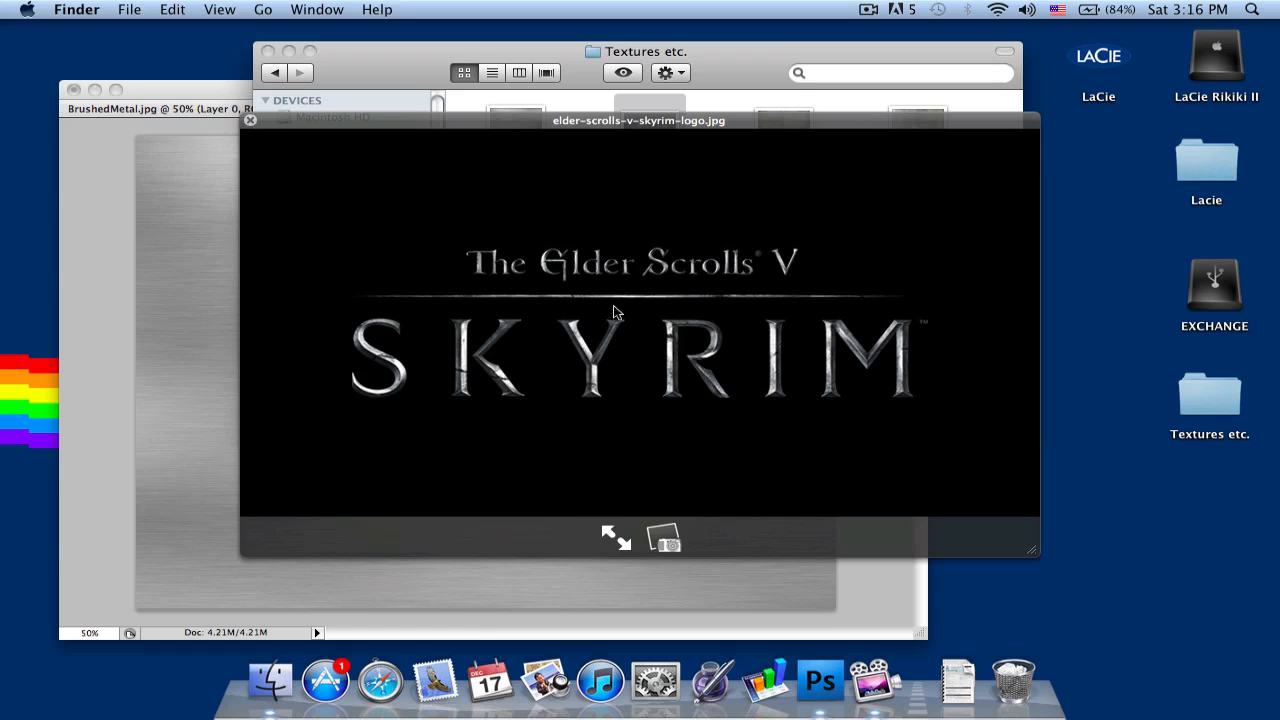
mouse_move(580, 416)
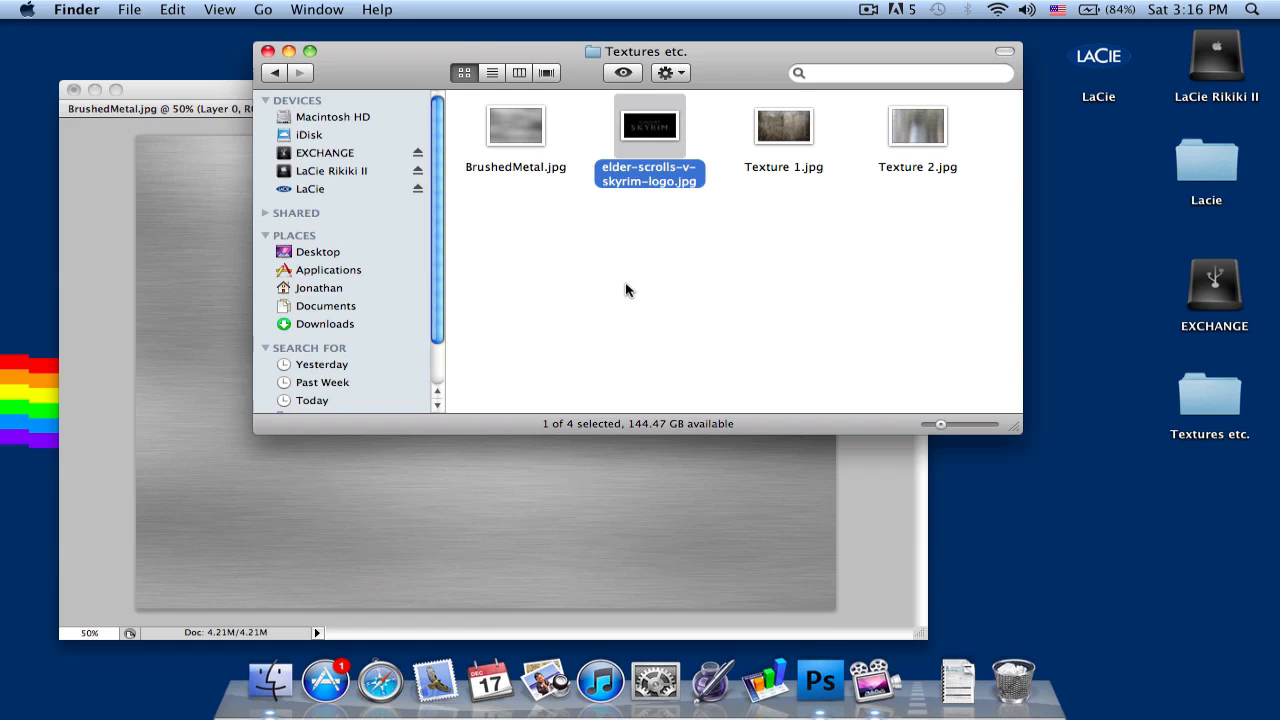
mouse_move(676, 268)
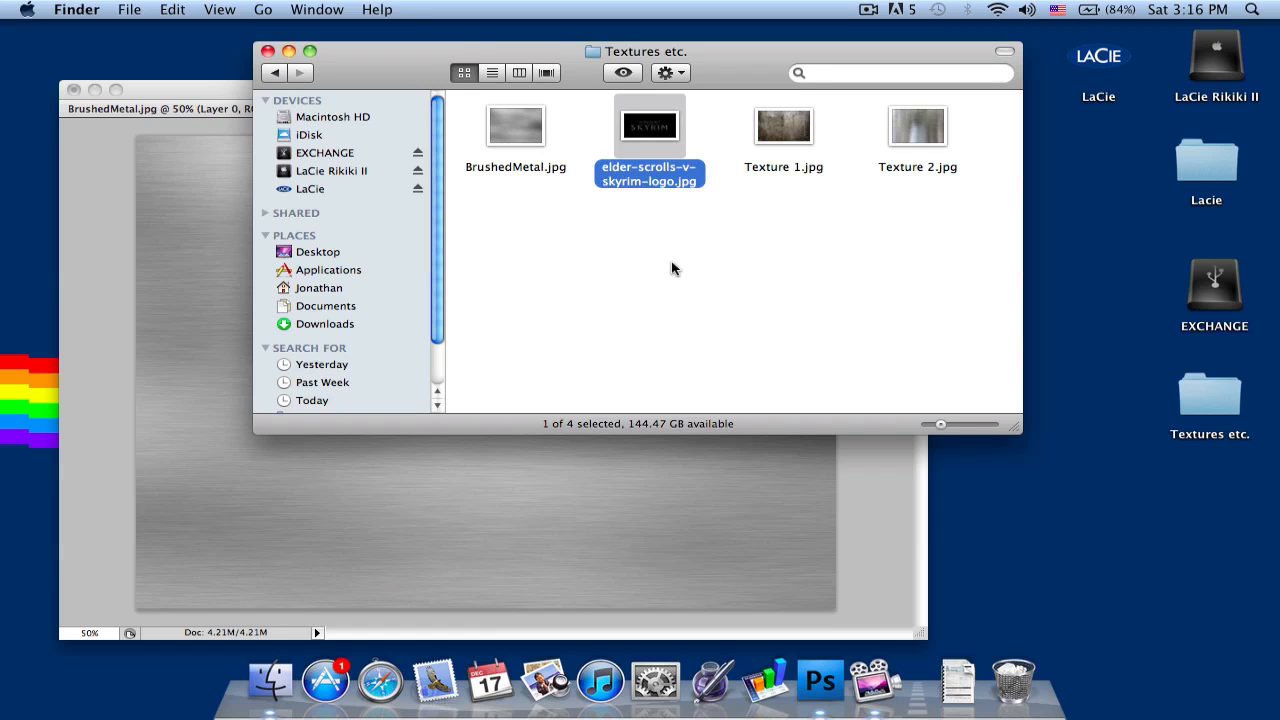
mouse_move(668, 268)
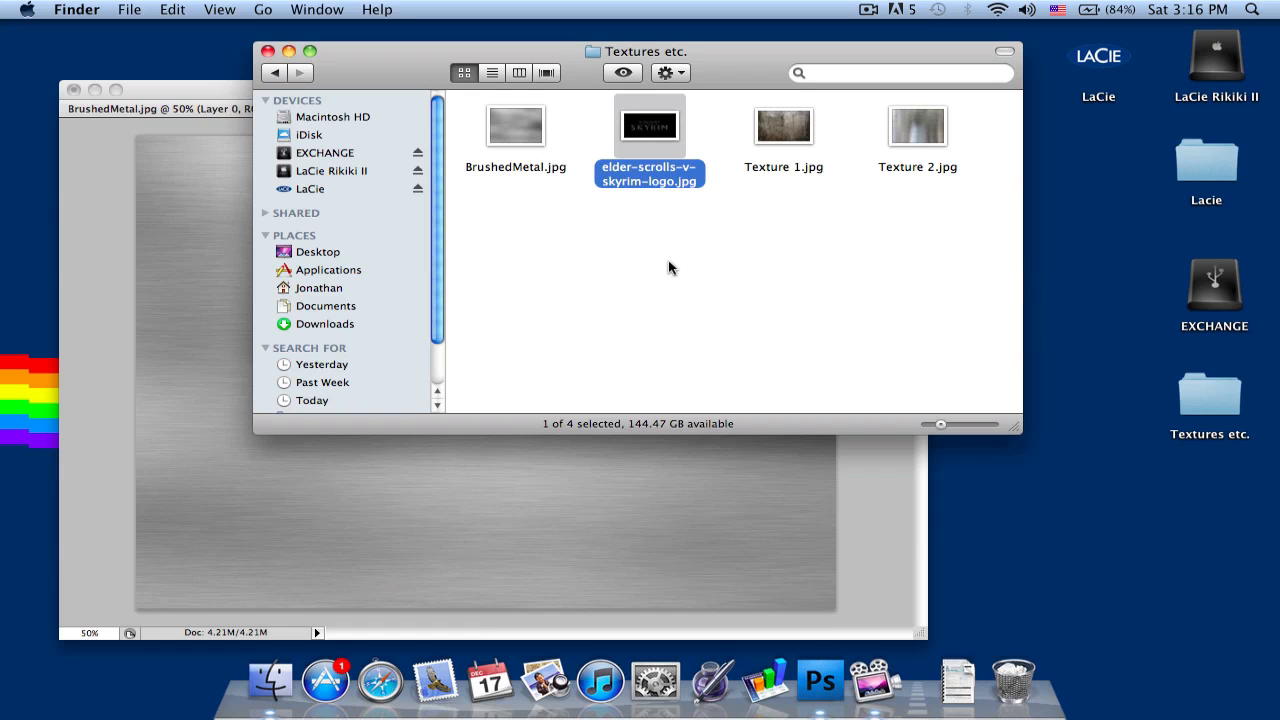
mouse_move(620, 266)
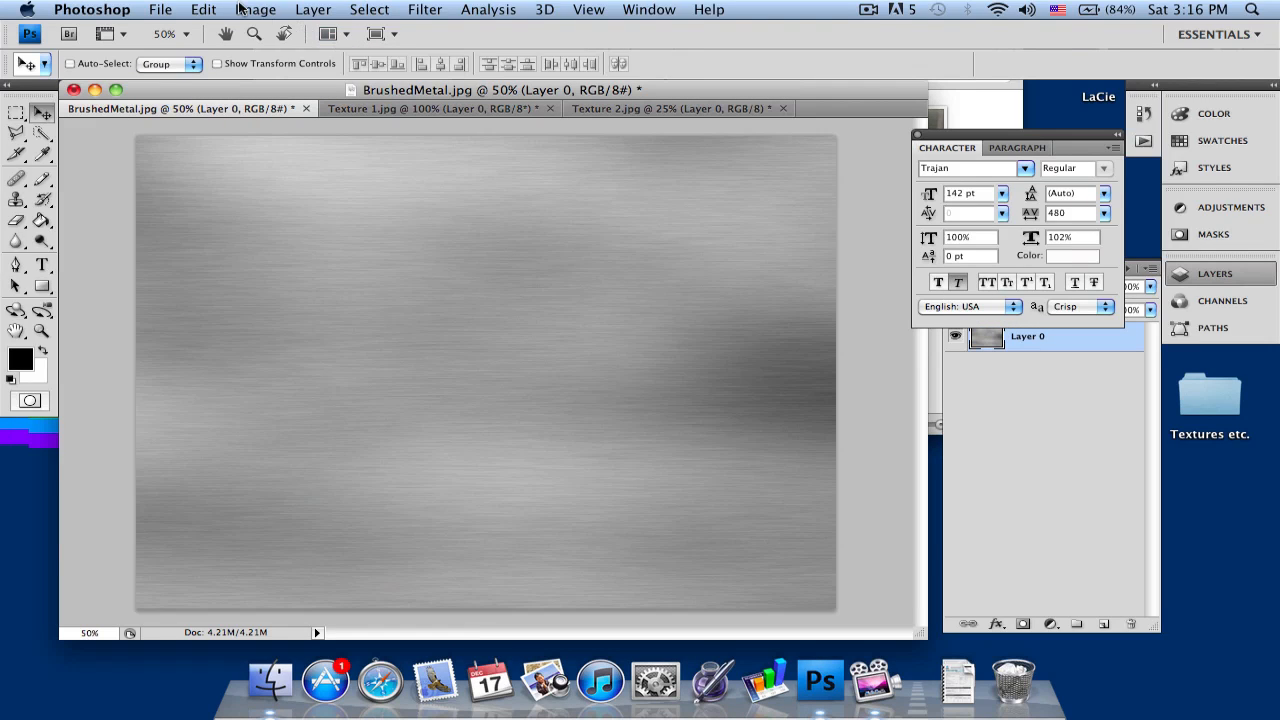
Step: Create a new 1280 × 720, 72 ppi document named Skyrim via File > New
click(156, 8)
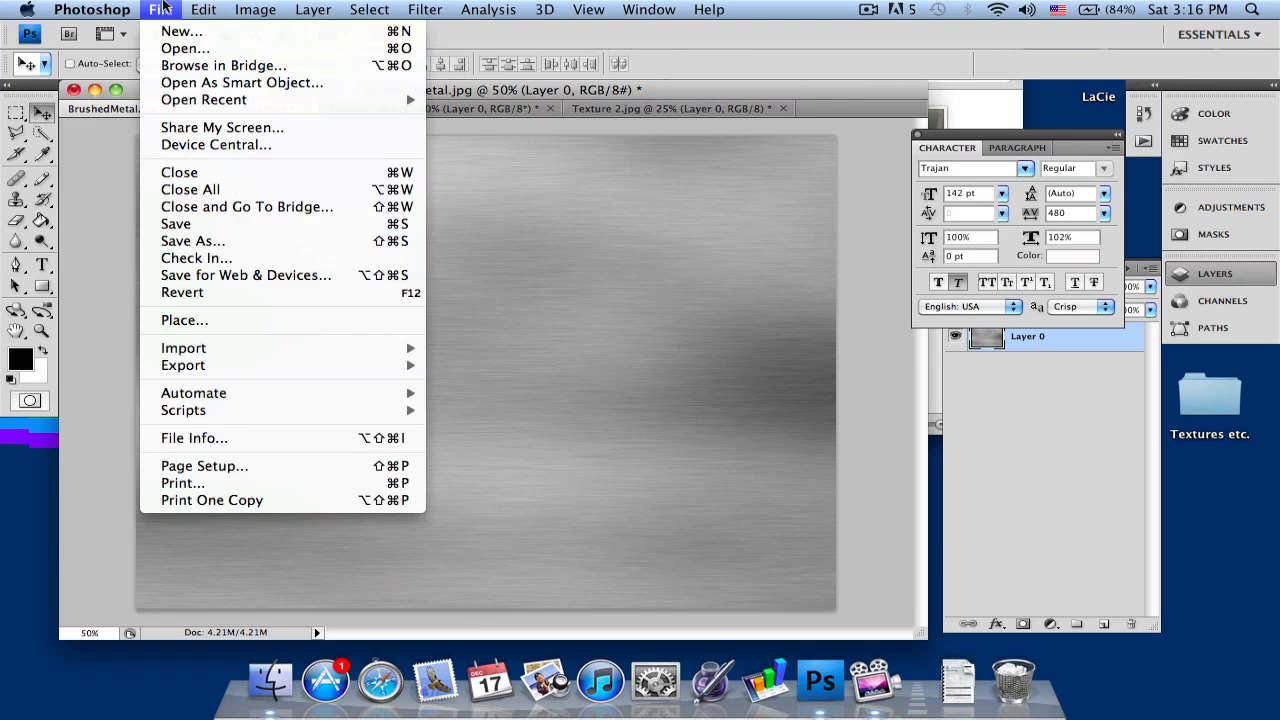
mouse_move(180, 32)
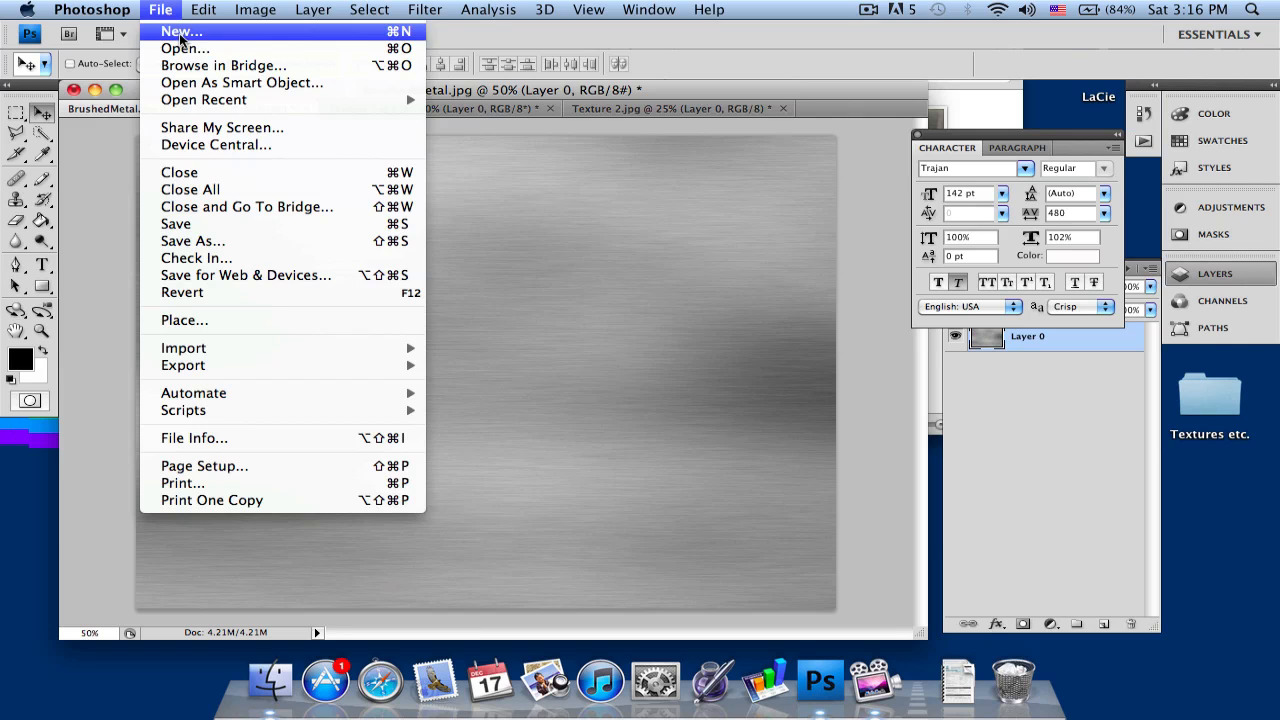
click(180, 32)
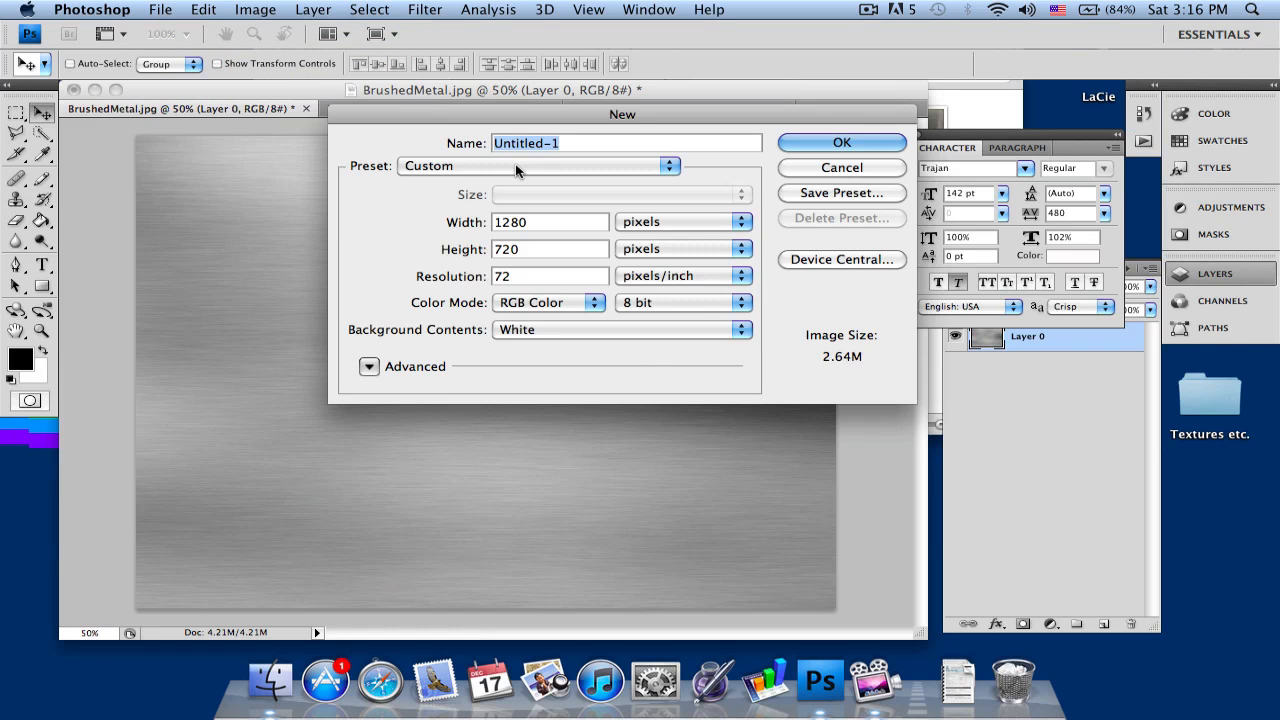
text(Skyrim)
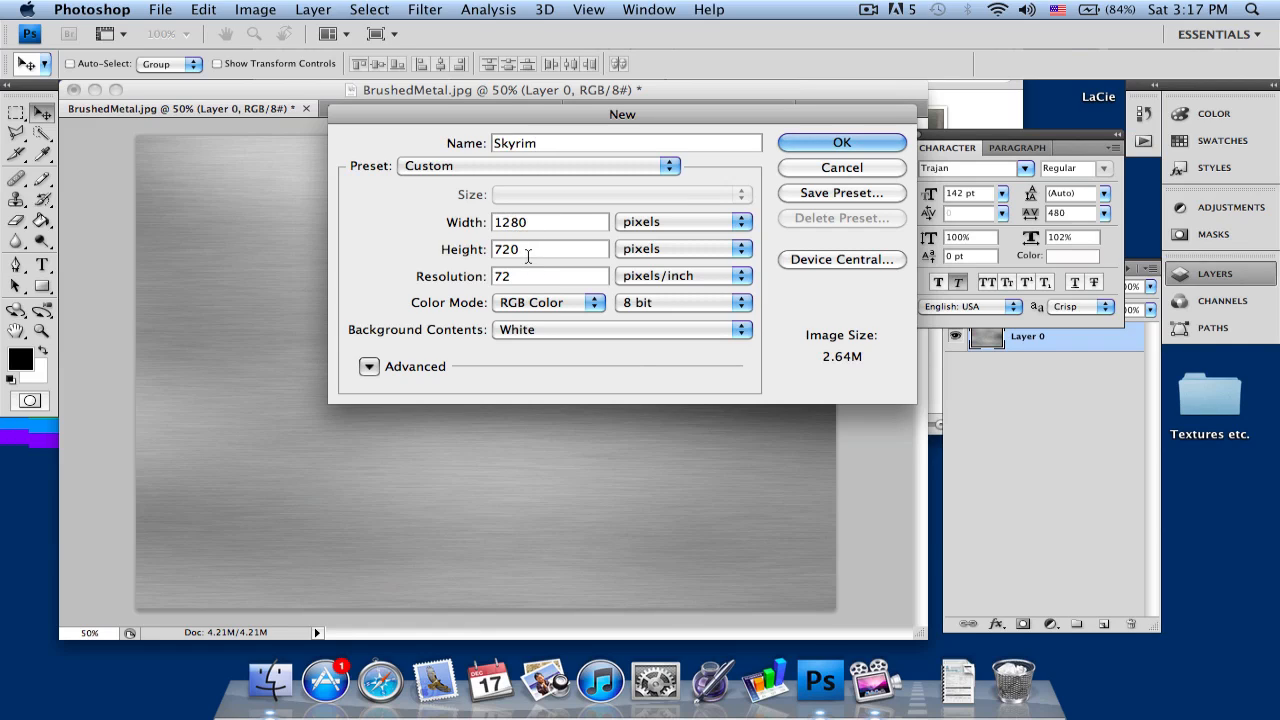
mouse_move(534, 244)
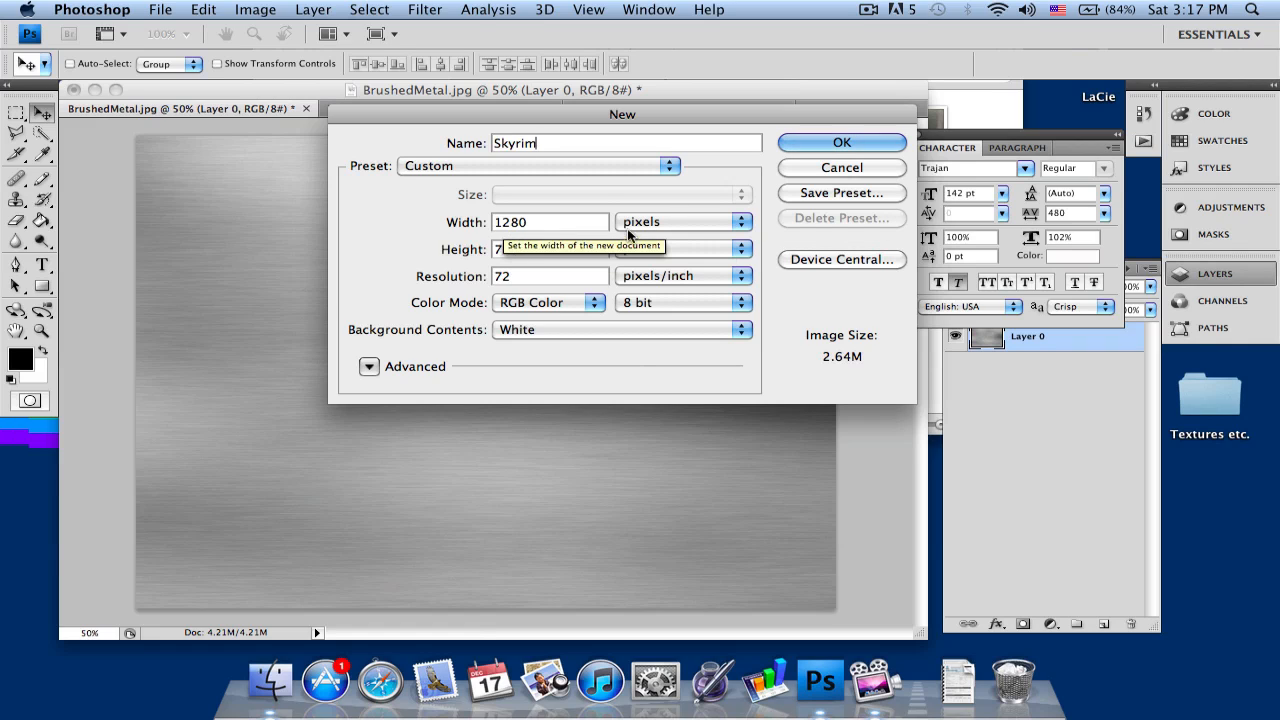
click(840, 142)
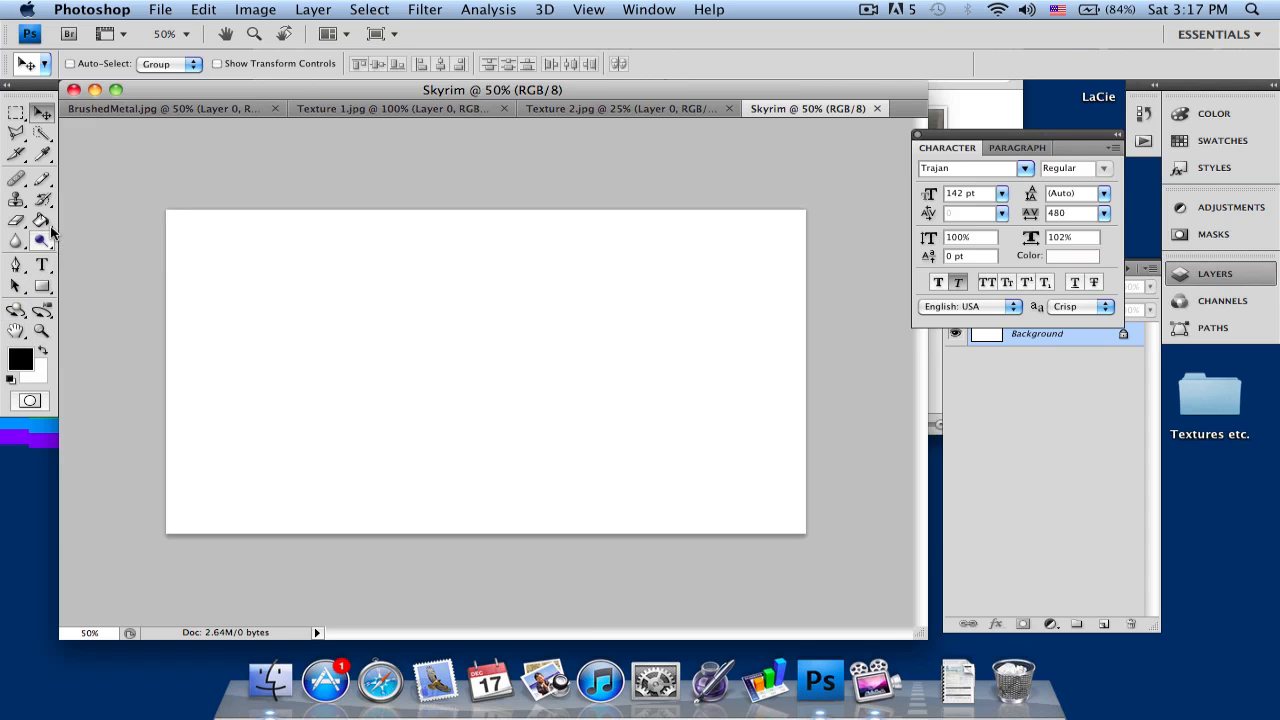
Step: Fill the Skyrim canvas solid black with the Paint Bucket
click(38, 220)
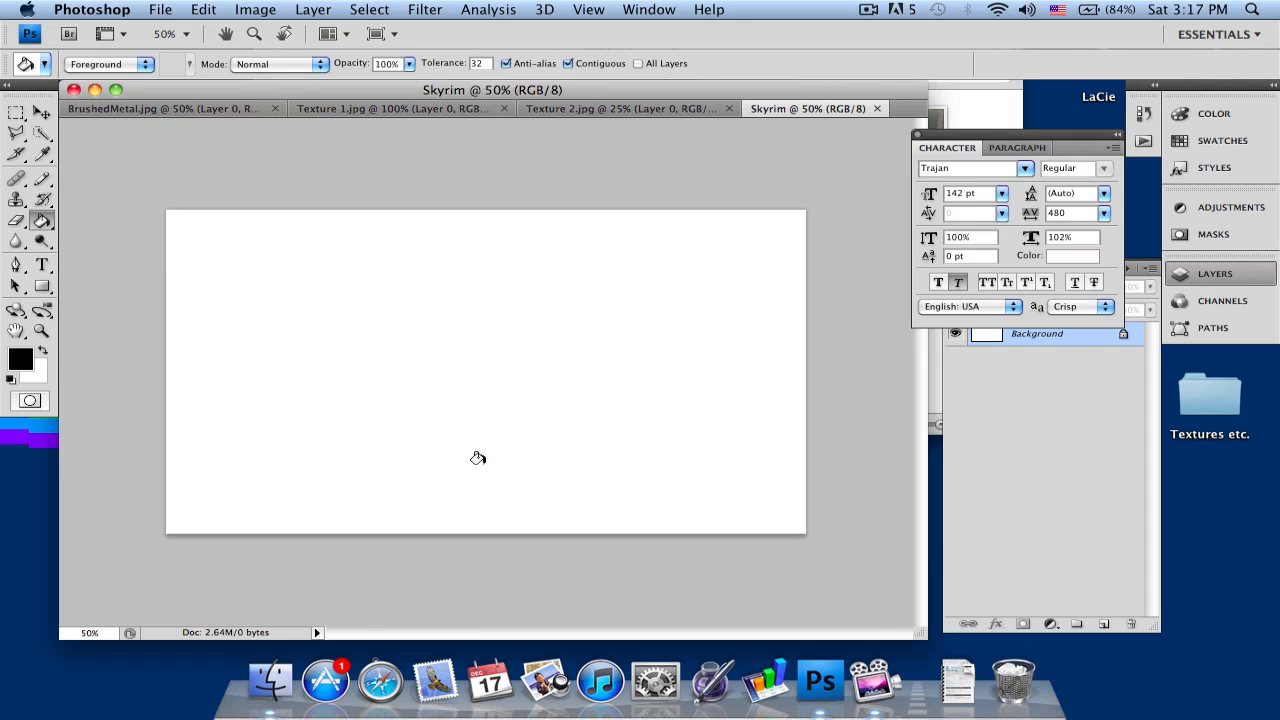
click(478, 458)
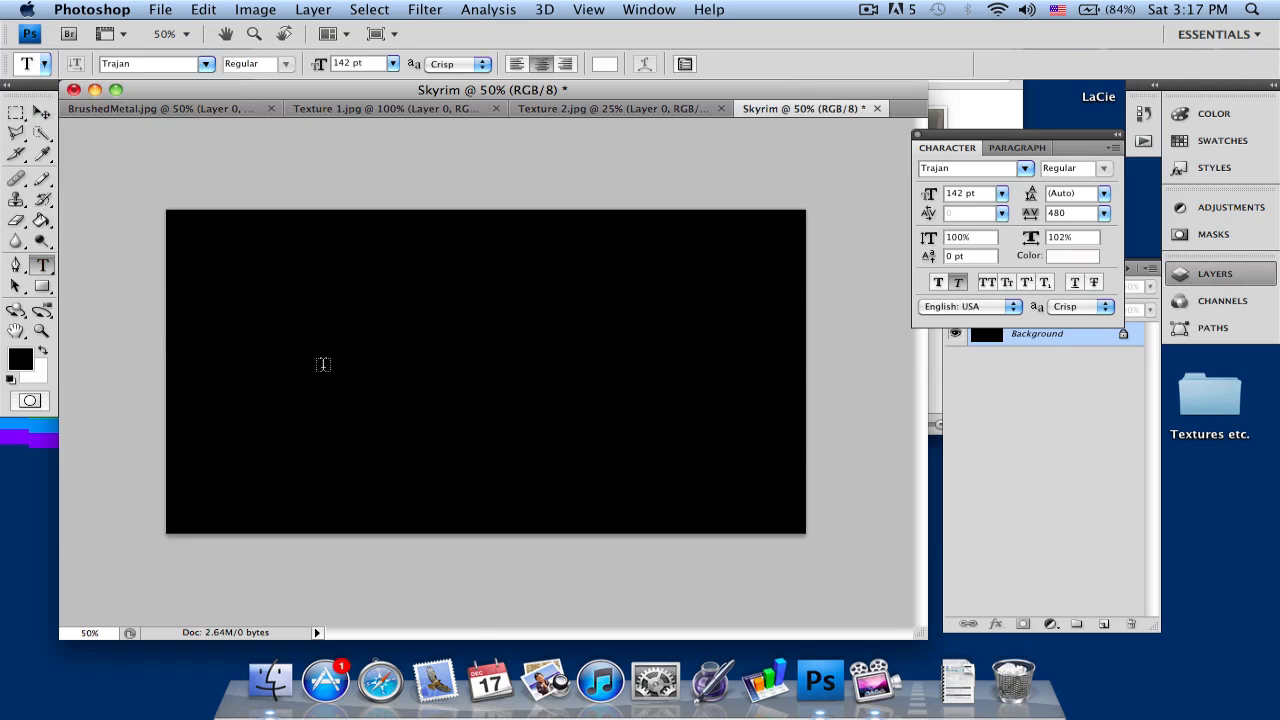
Step: Add the text SKYRIM in Trajan and widen its tracking to 483
click(288, 380)
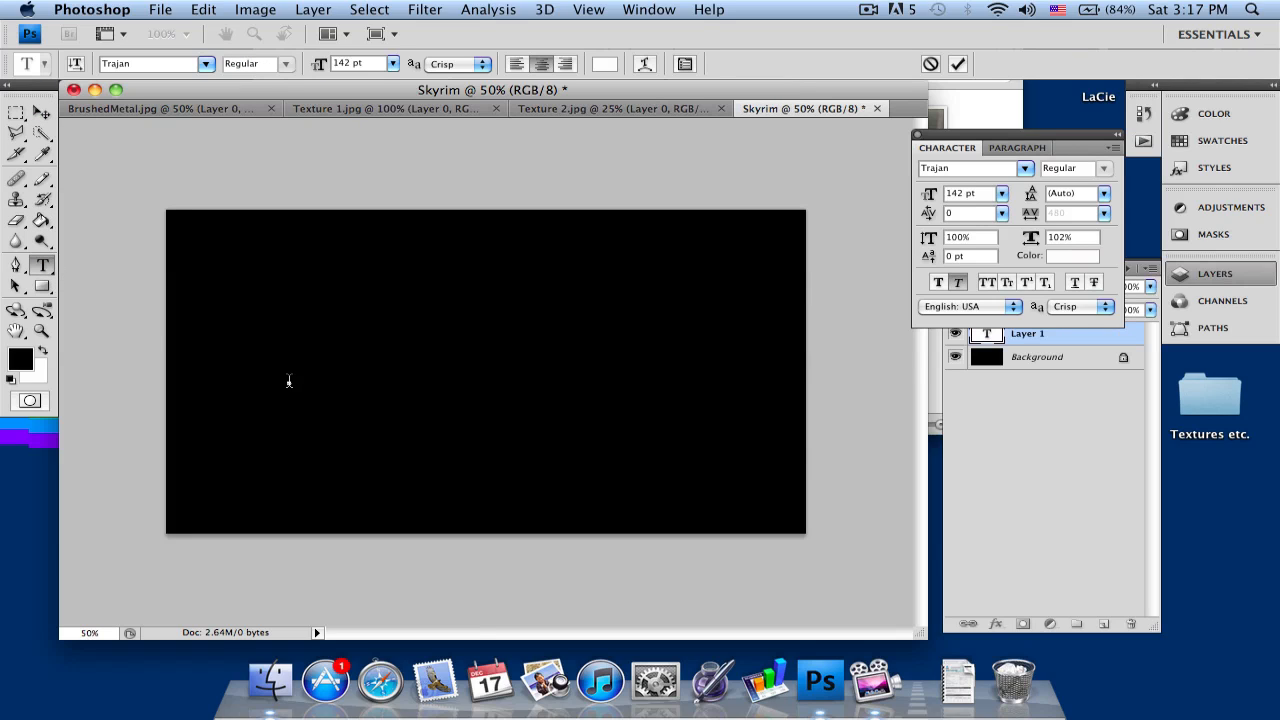
text(SKYRIM)
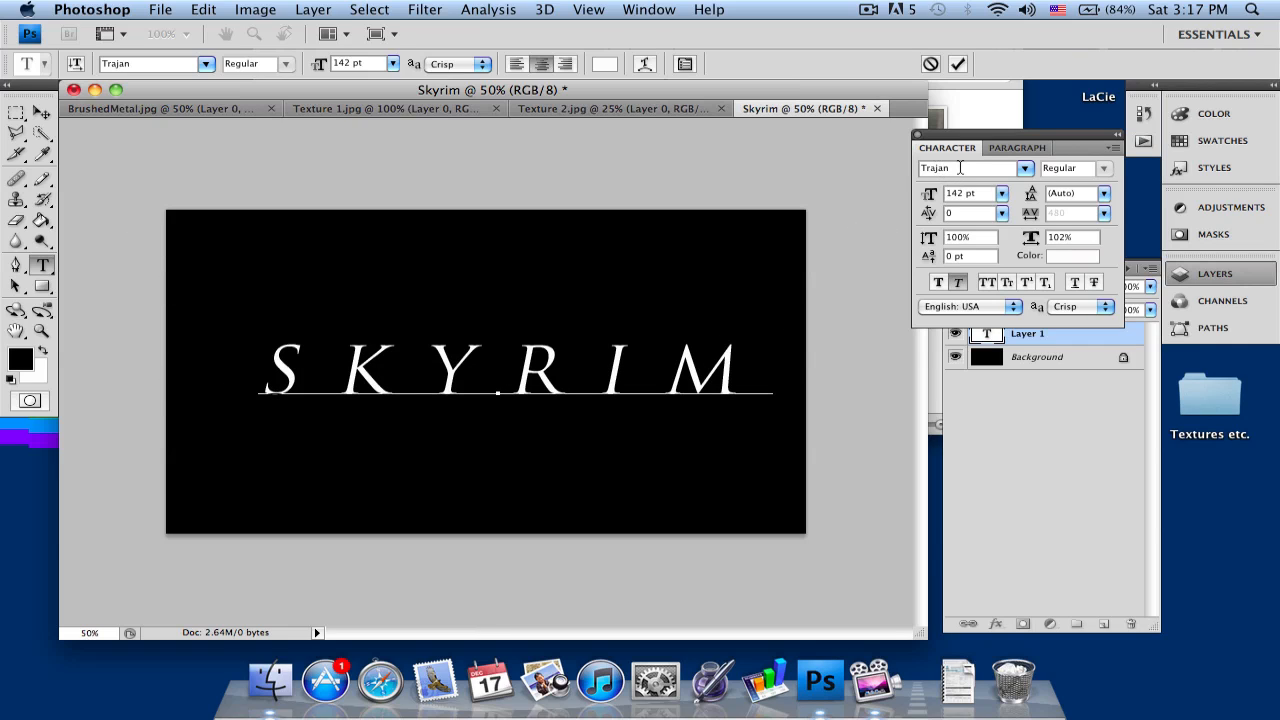
click(772, 370)
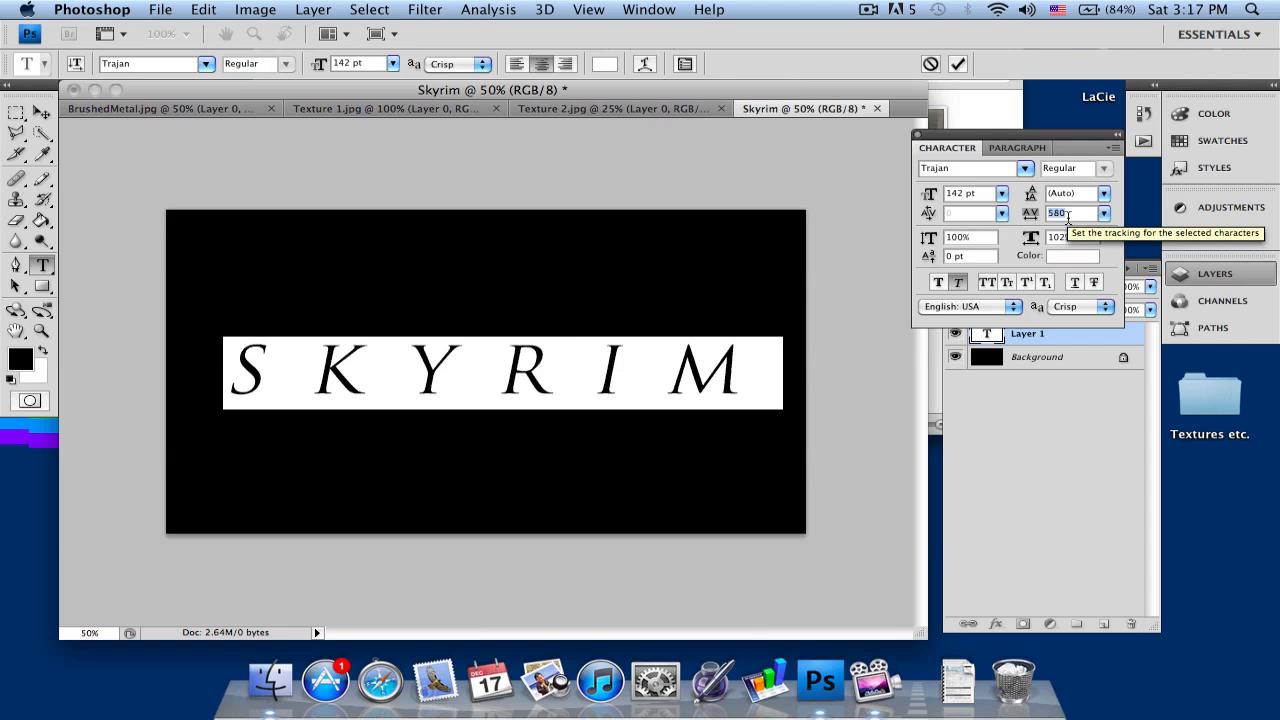
text(483)
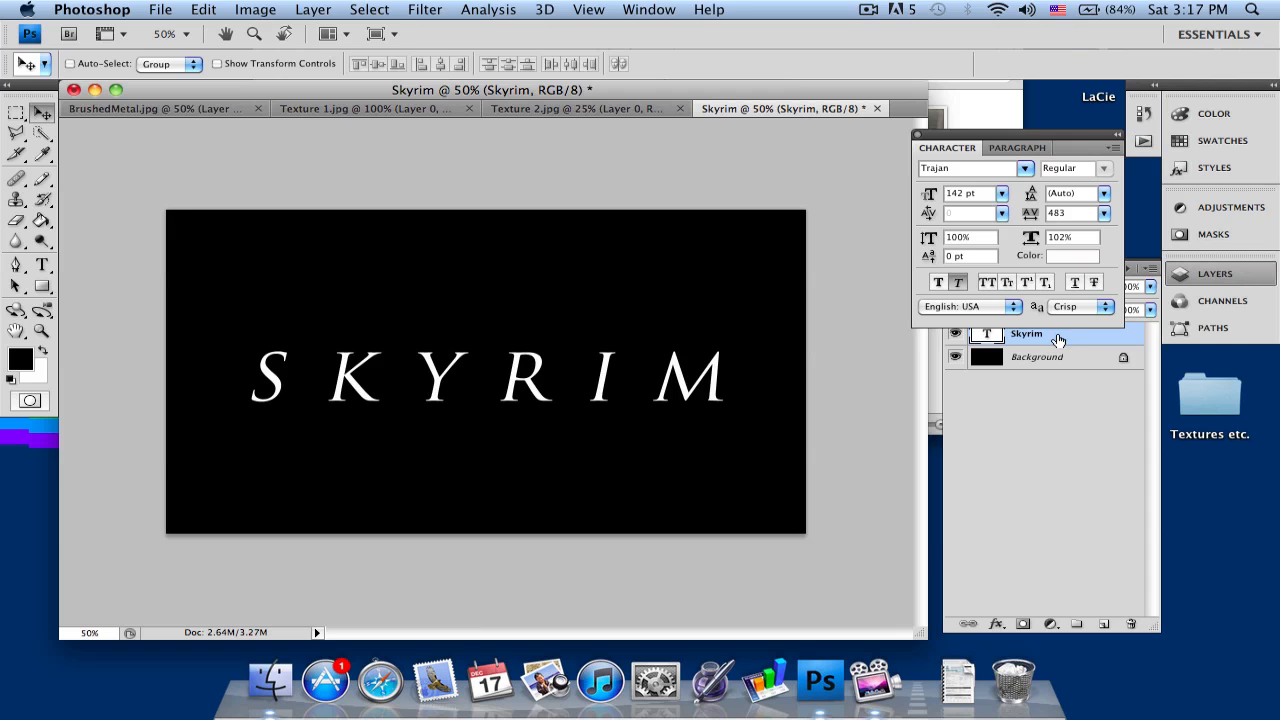
Step: Add a Color Overlay layer style to the Skyrim text and sample a greyish colour
right_click(1028, 332)
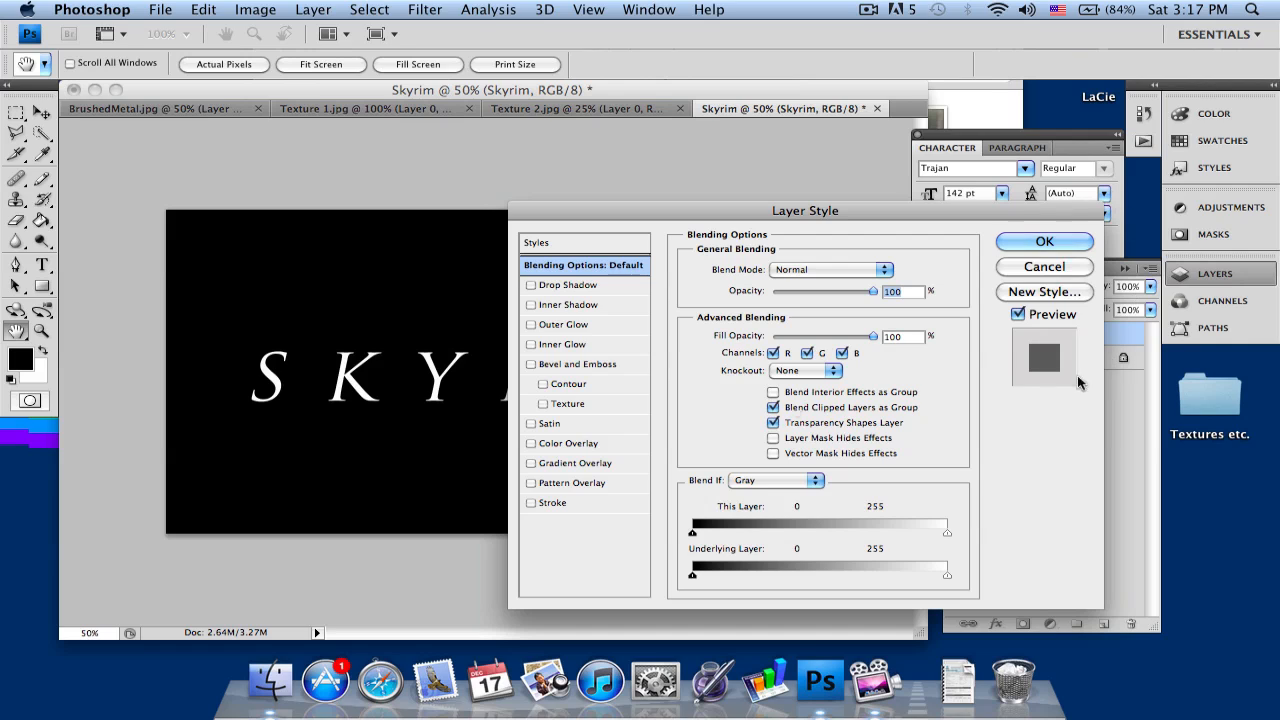
click(570, 444)
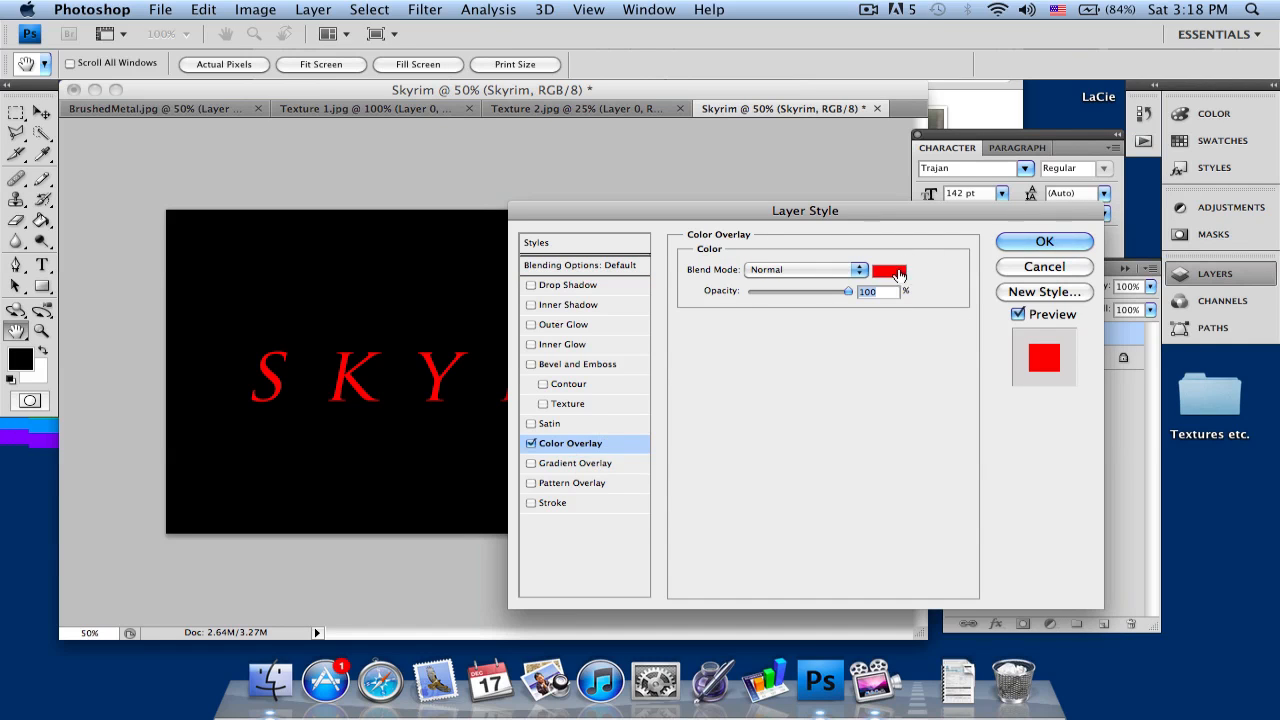
click(888, 270)
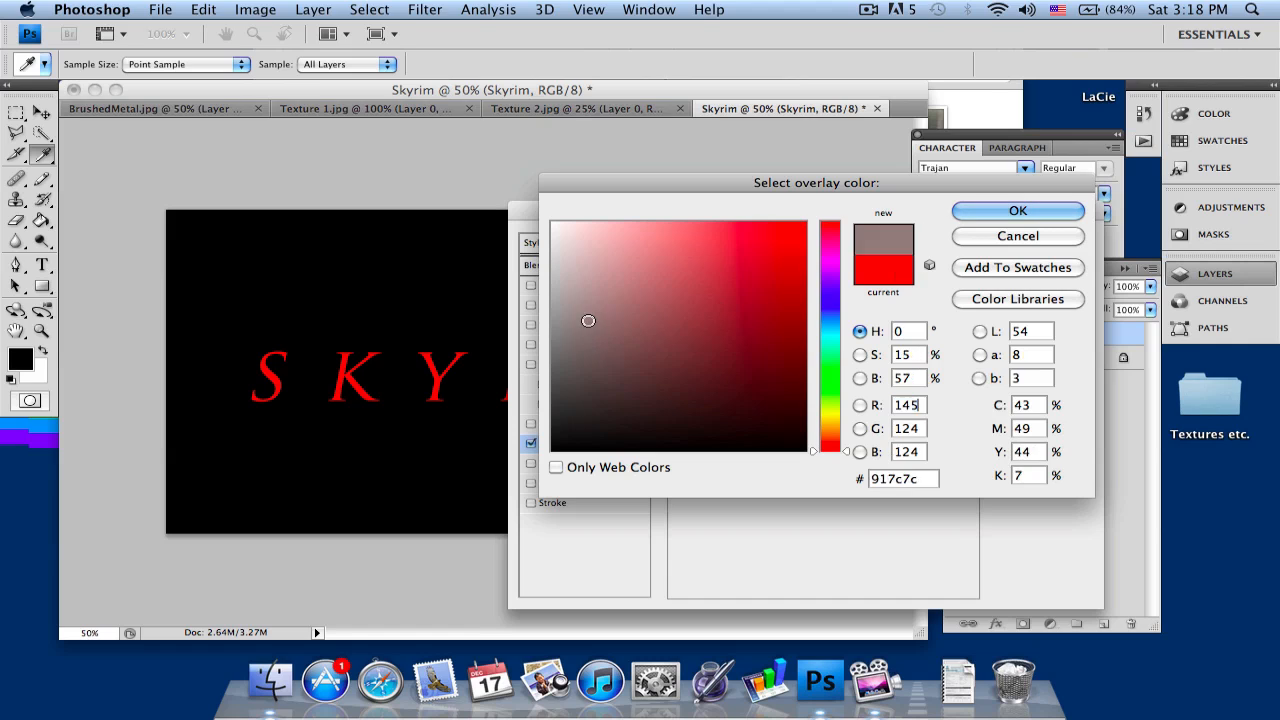
click(548, 288)
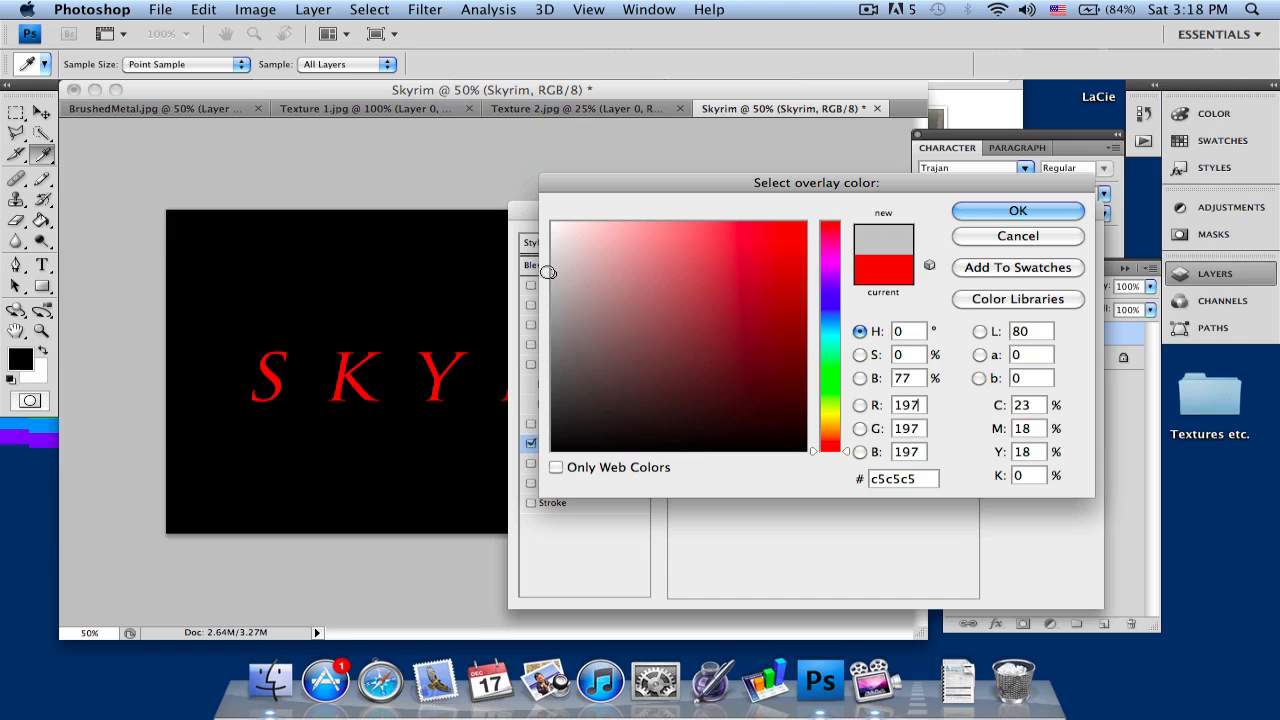
click(556, 268)
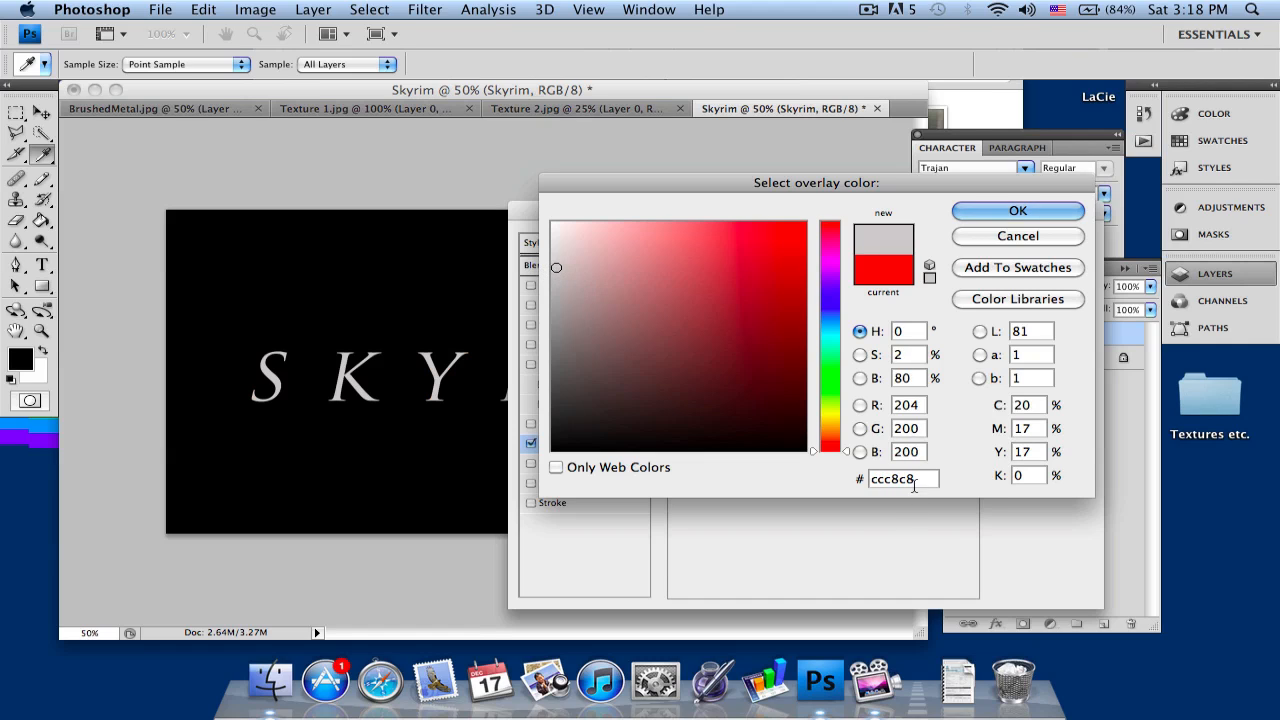
Step: Set the overlay colour to light grey e1e1e1 at 100% opacity, Normal blend, and confirm
triple_click(898, 480)
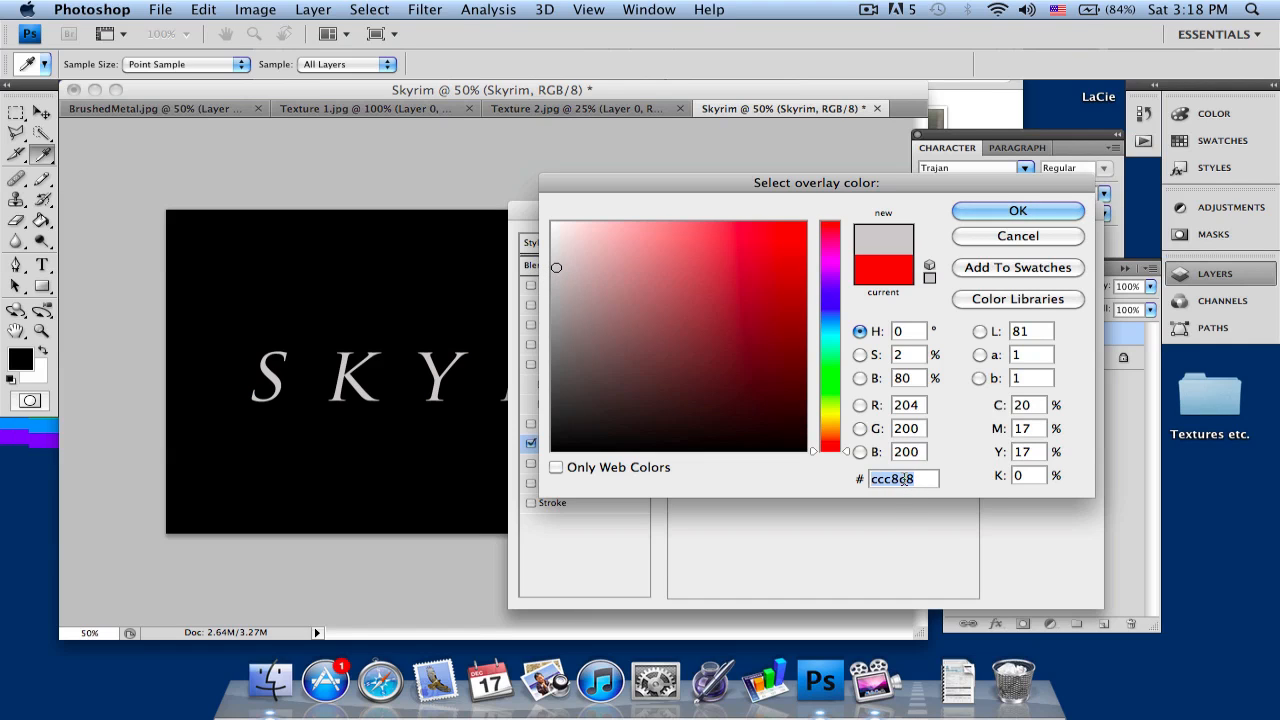
text(e1)
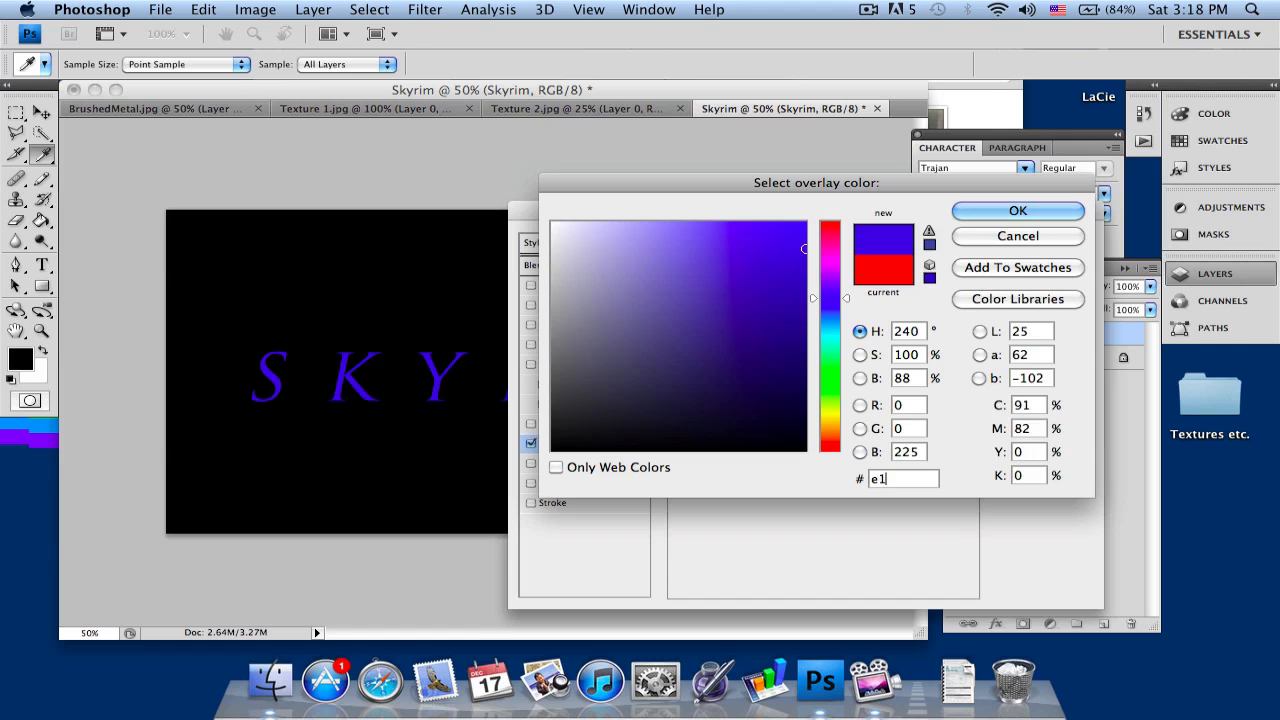
text(e1e1e1)
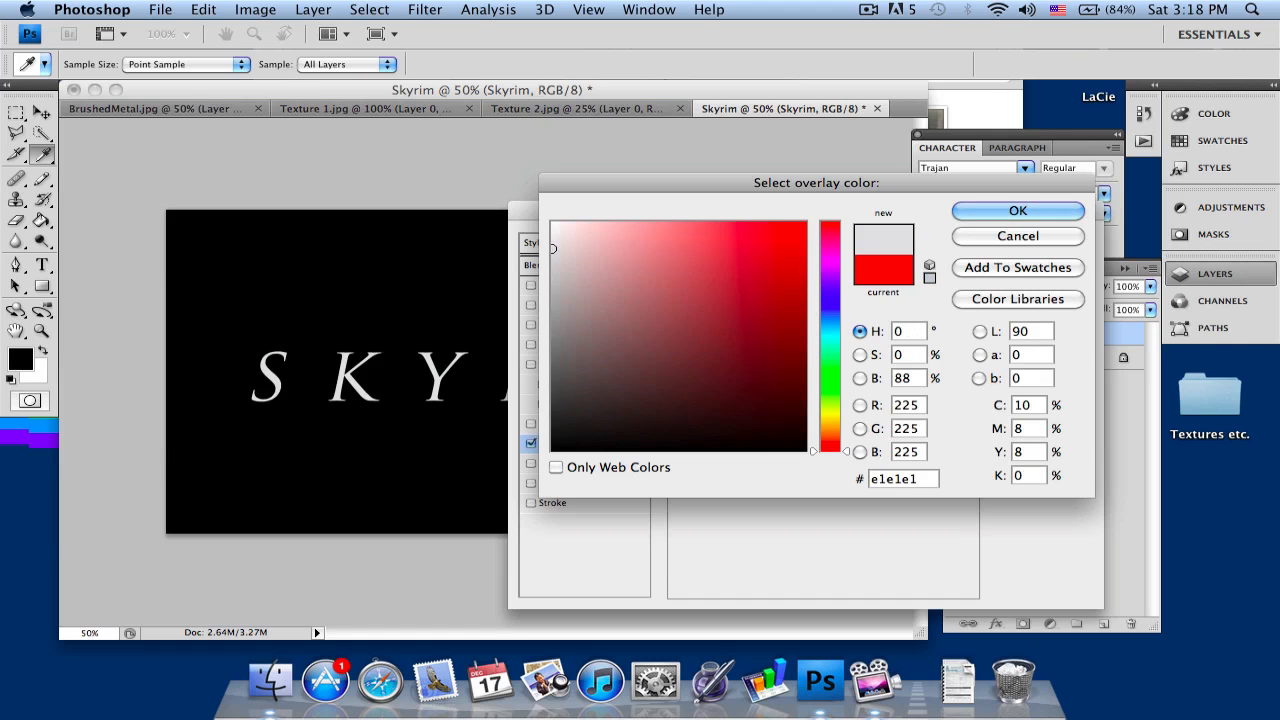
click(816, 296)
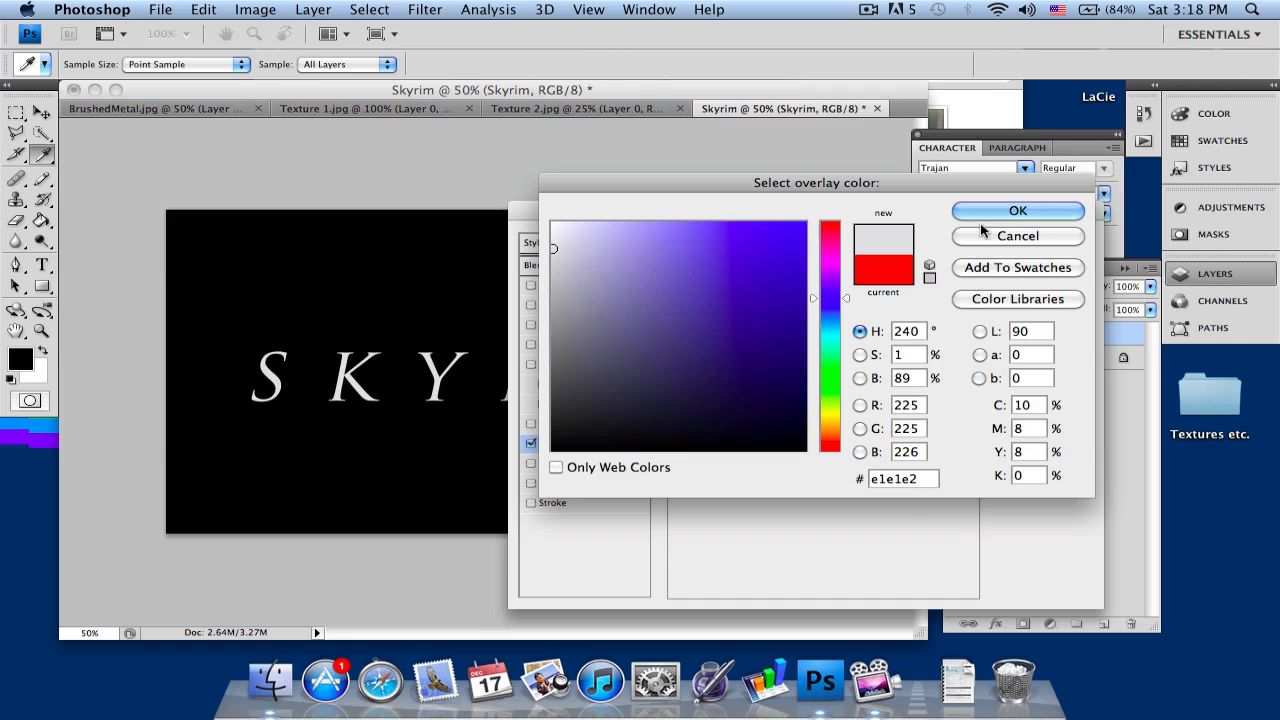
click(1016, 212)
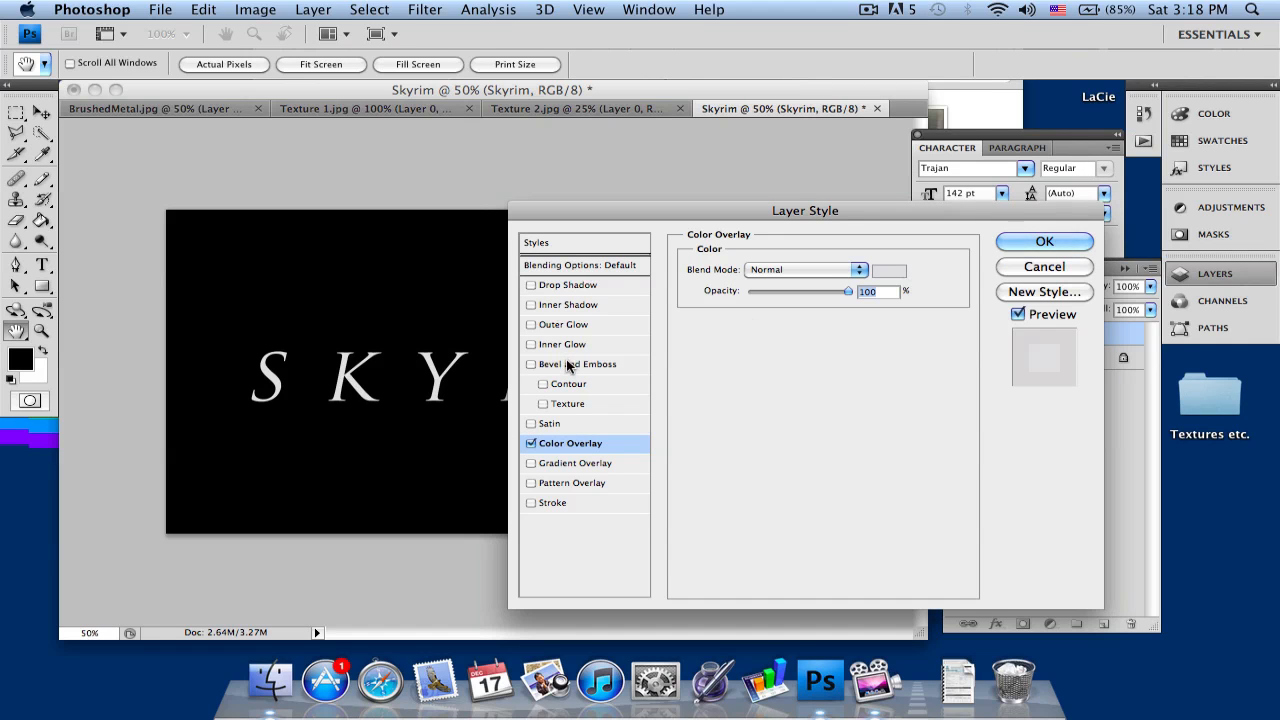
Step: Enable Bevel and Emboss with depth pushed to 1000% and size 13 px
click(582, 364)
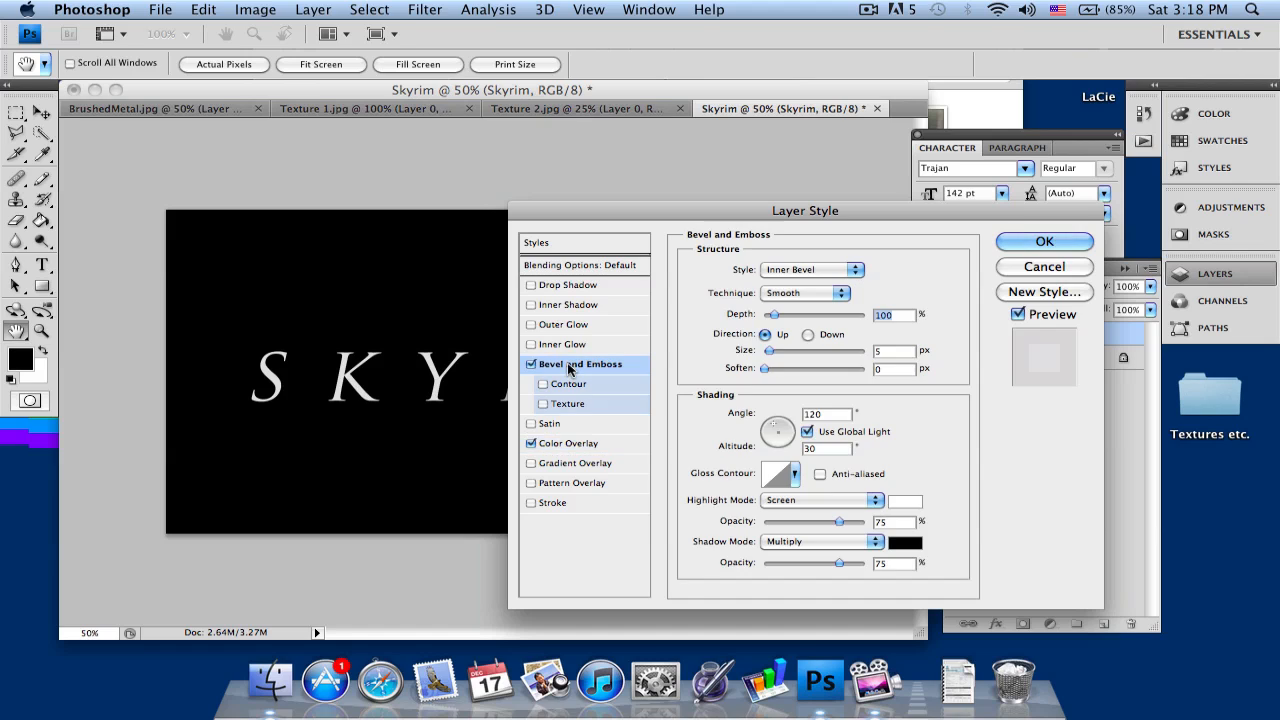
mouse_move(570, 368)
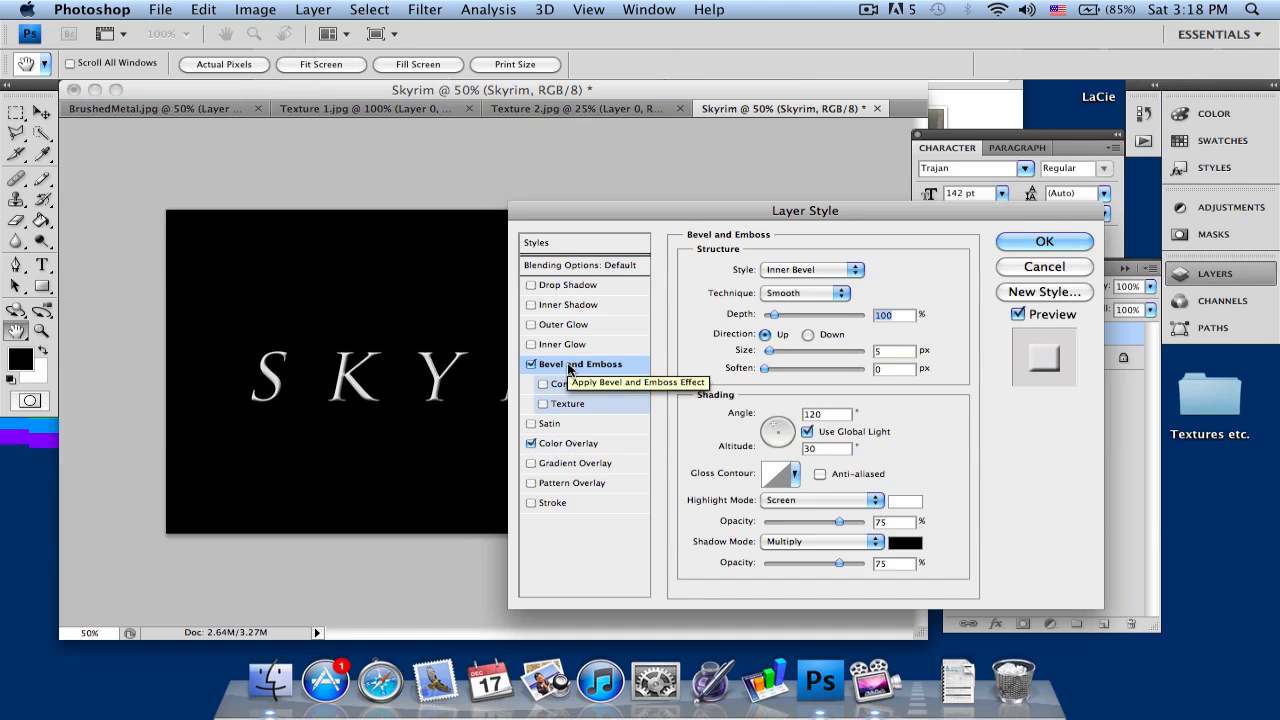
mouse_move(672, 382)
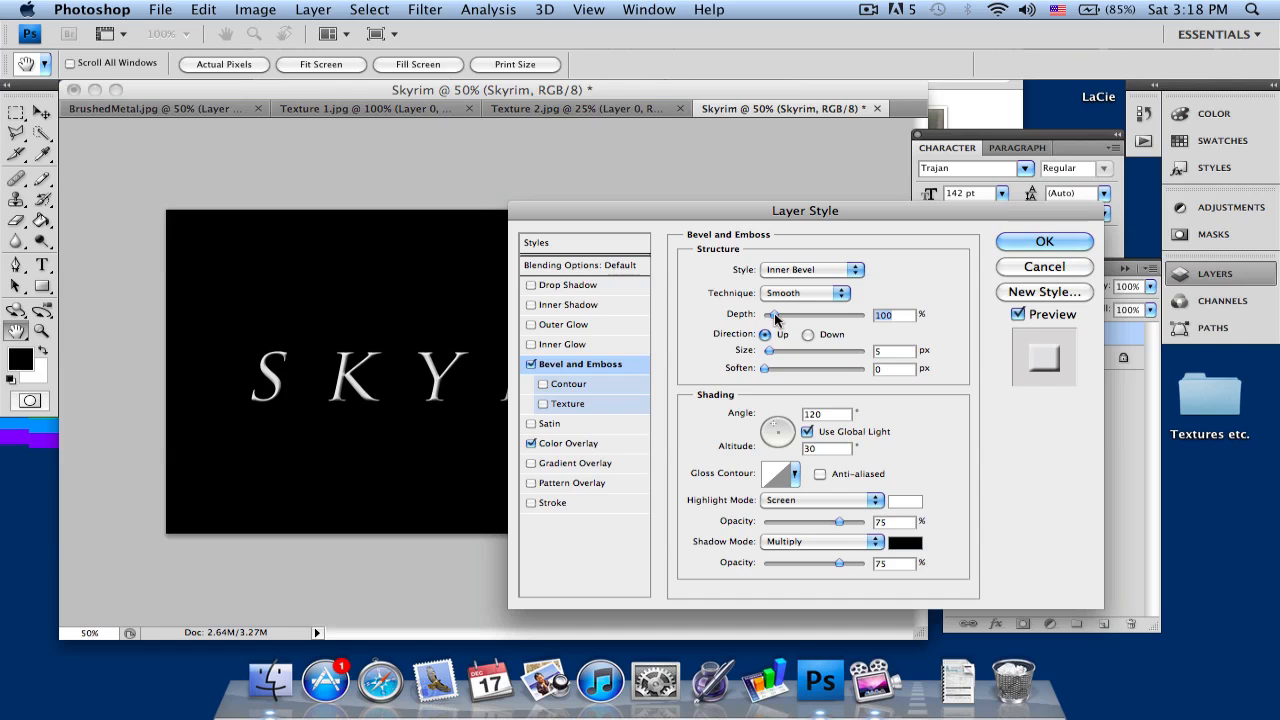
drag(776, 314, 808, 314)
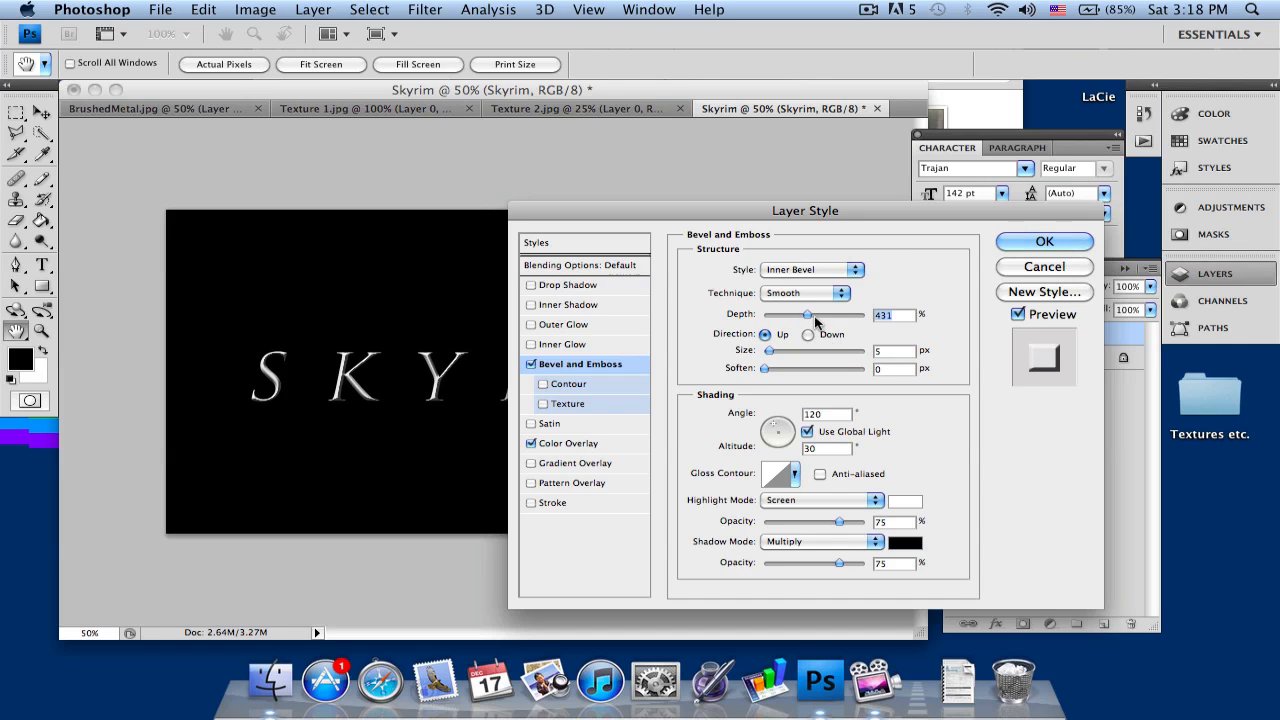
drag(808, 314, 844, 314)
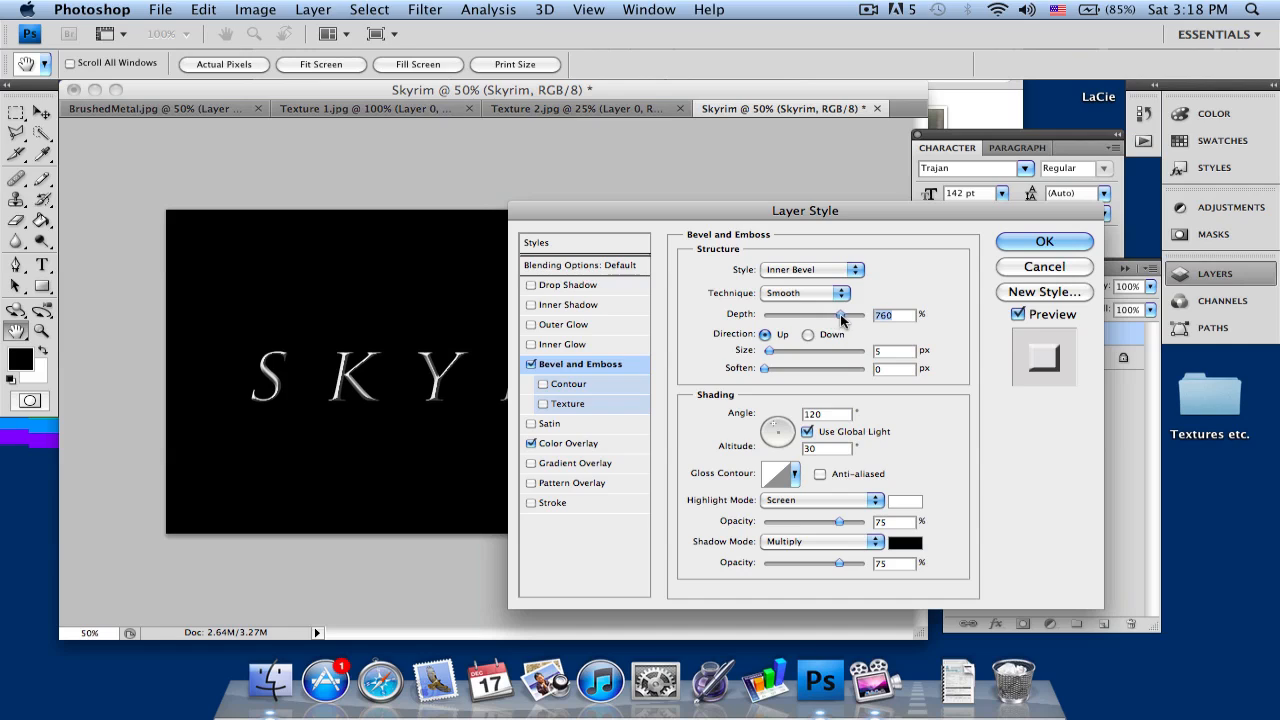
drag(844, 316, 870, 316)
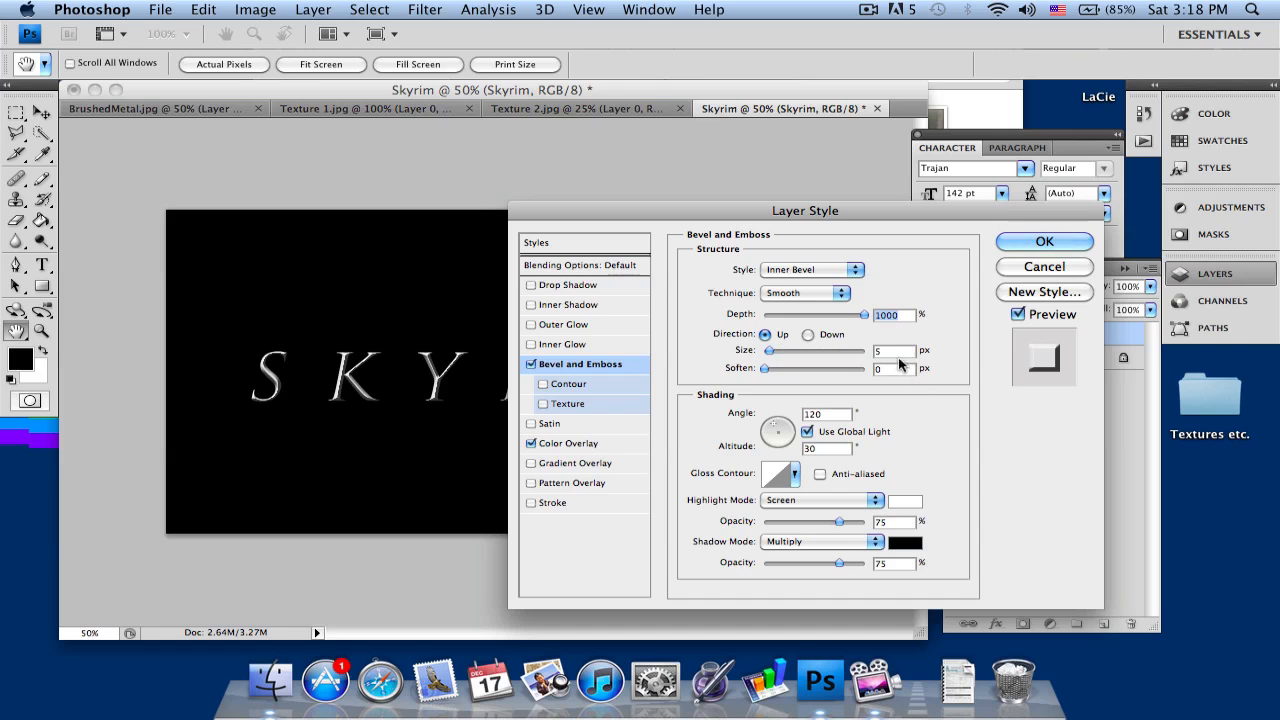
drag(768, 352, 776, 352)
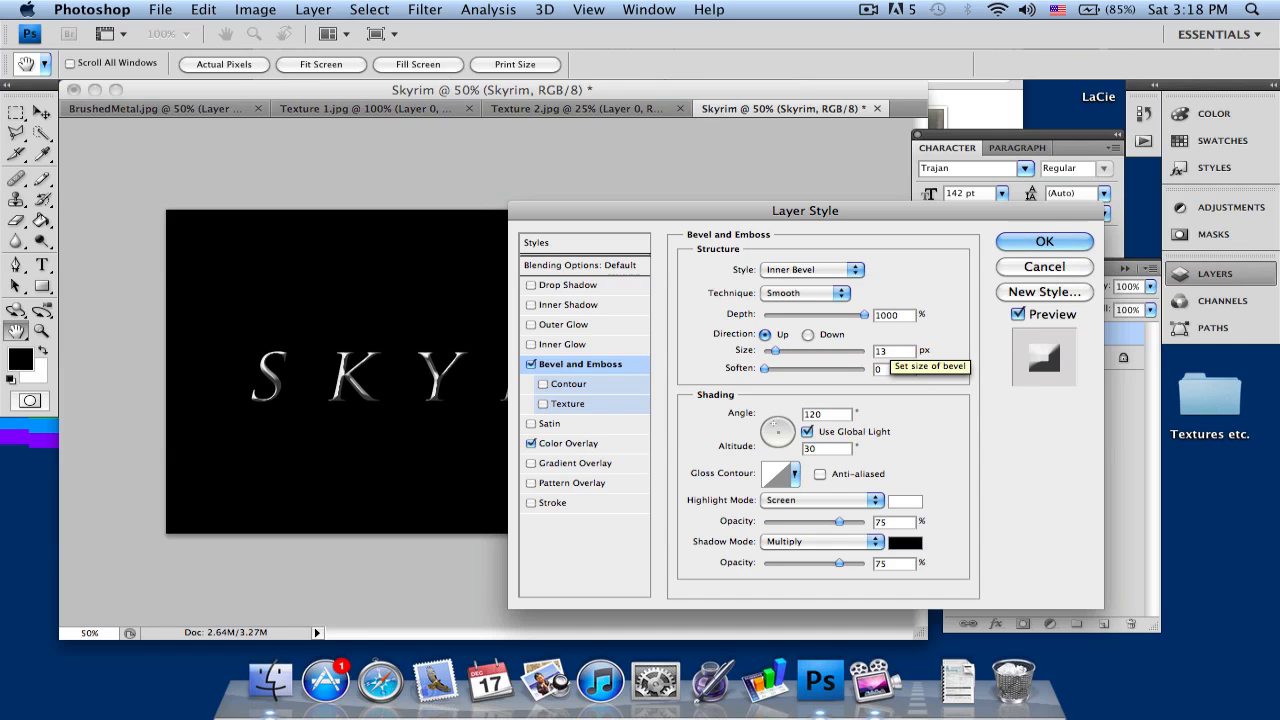
Step: Set the bevel light angle to 90° and keep the highlight mode as Screen
click(824, 414)
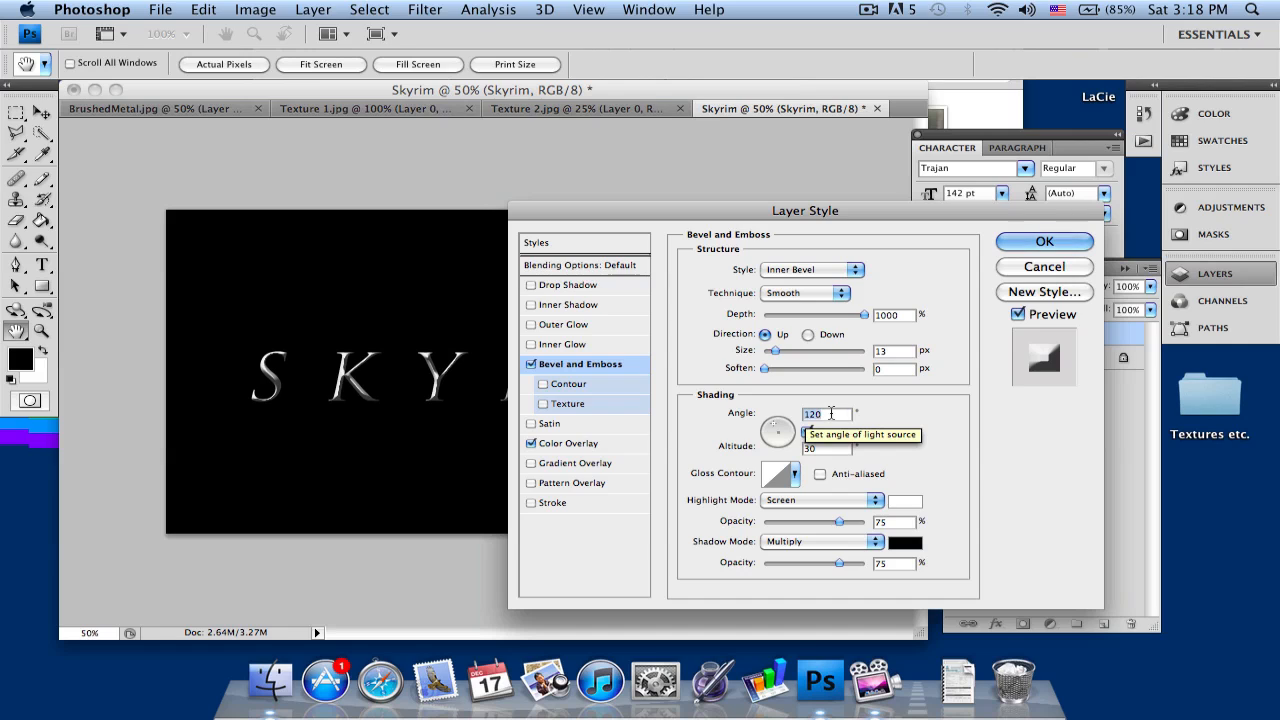
click(808, 432)
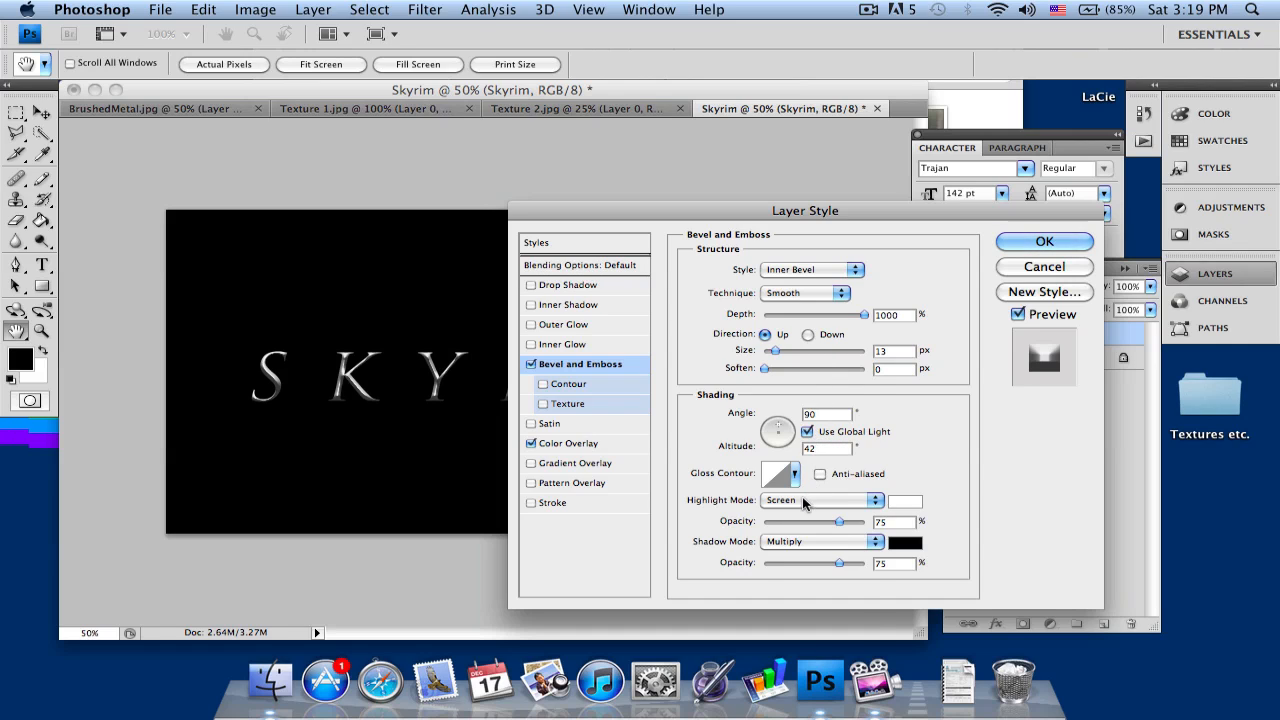
click(820, 500)
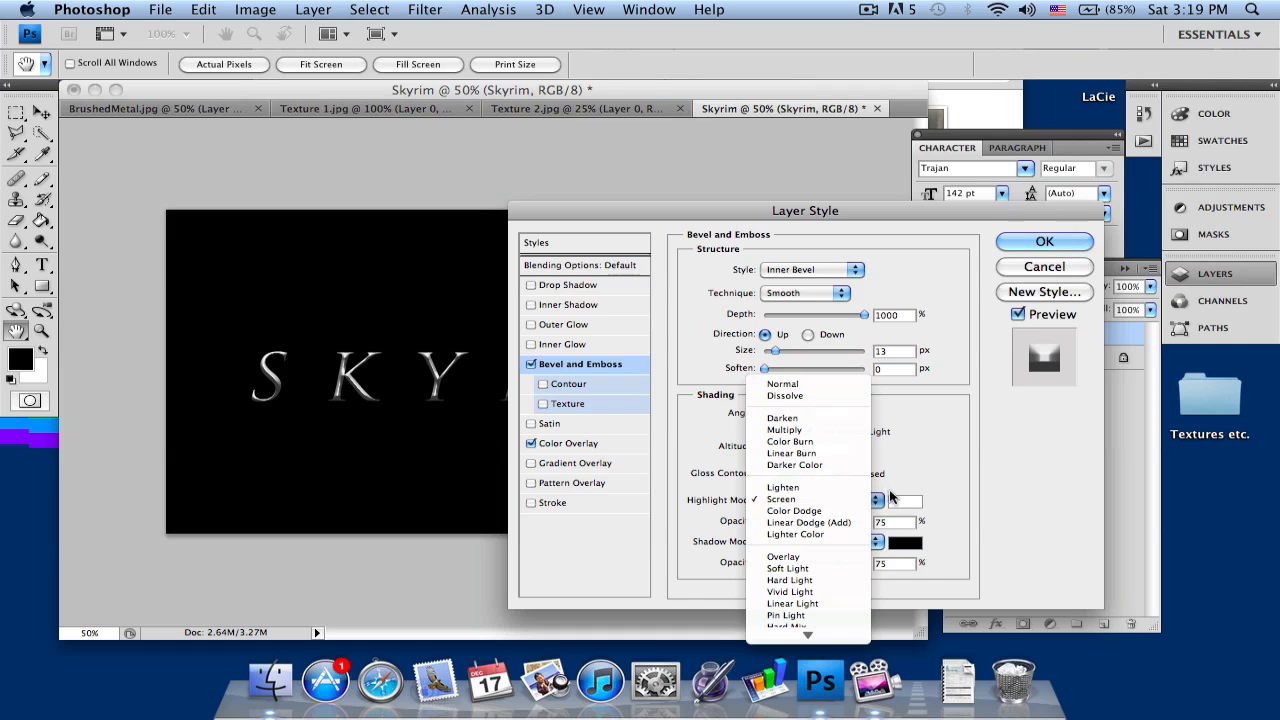
click(782, 498)
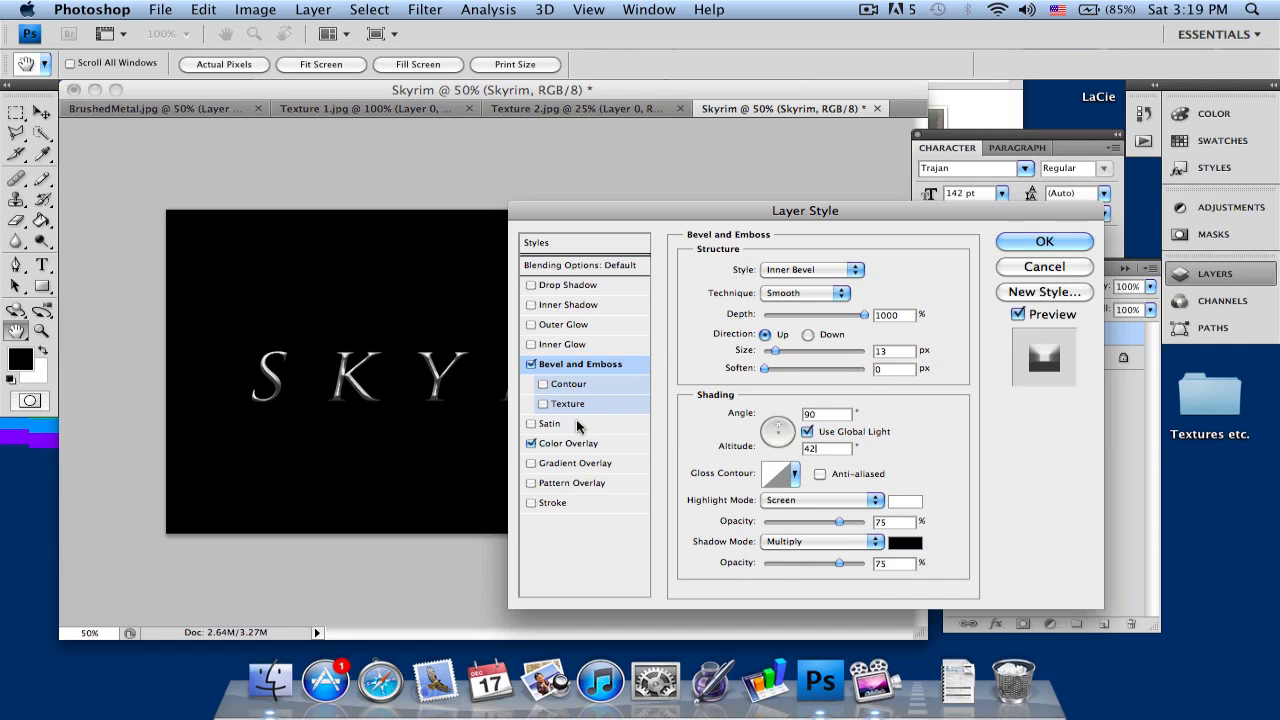
Step: Turn on the bevel Contour and raise the shadow opacity to about 83%
click(532, 384)
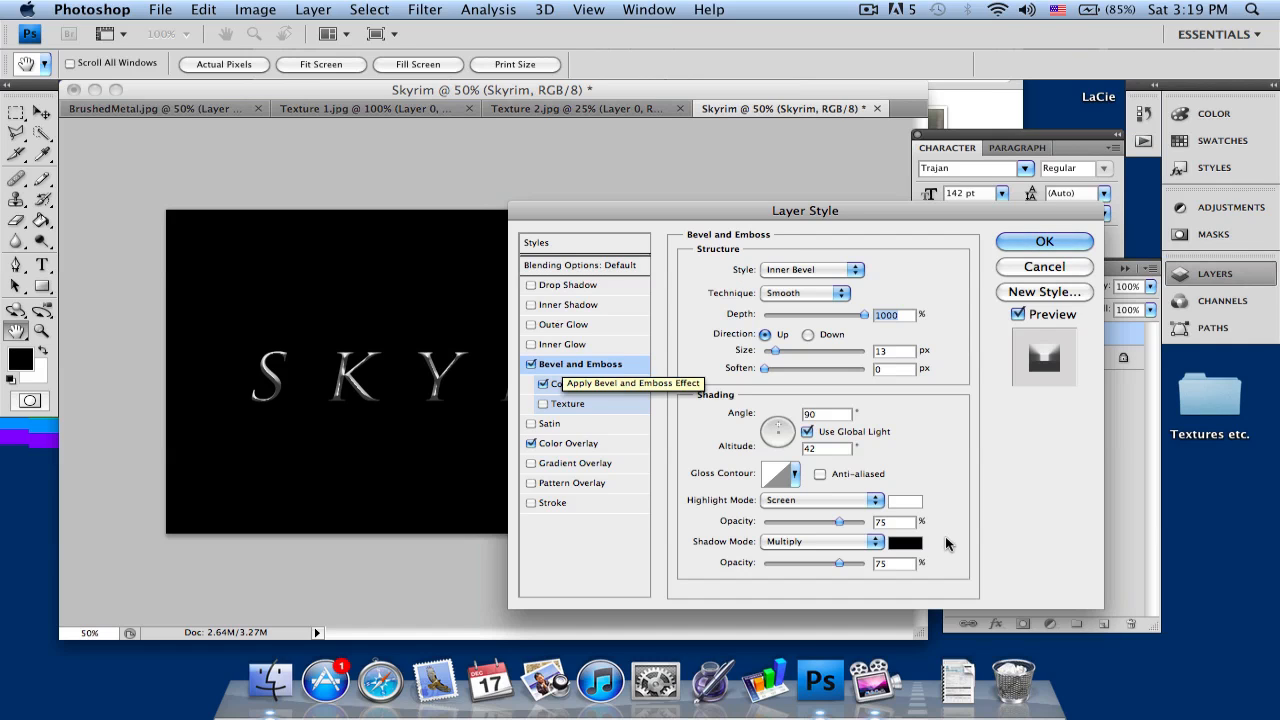
drag(840, 564, 844, 564)
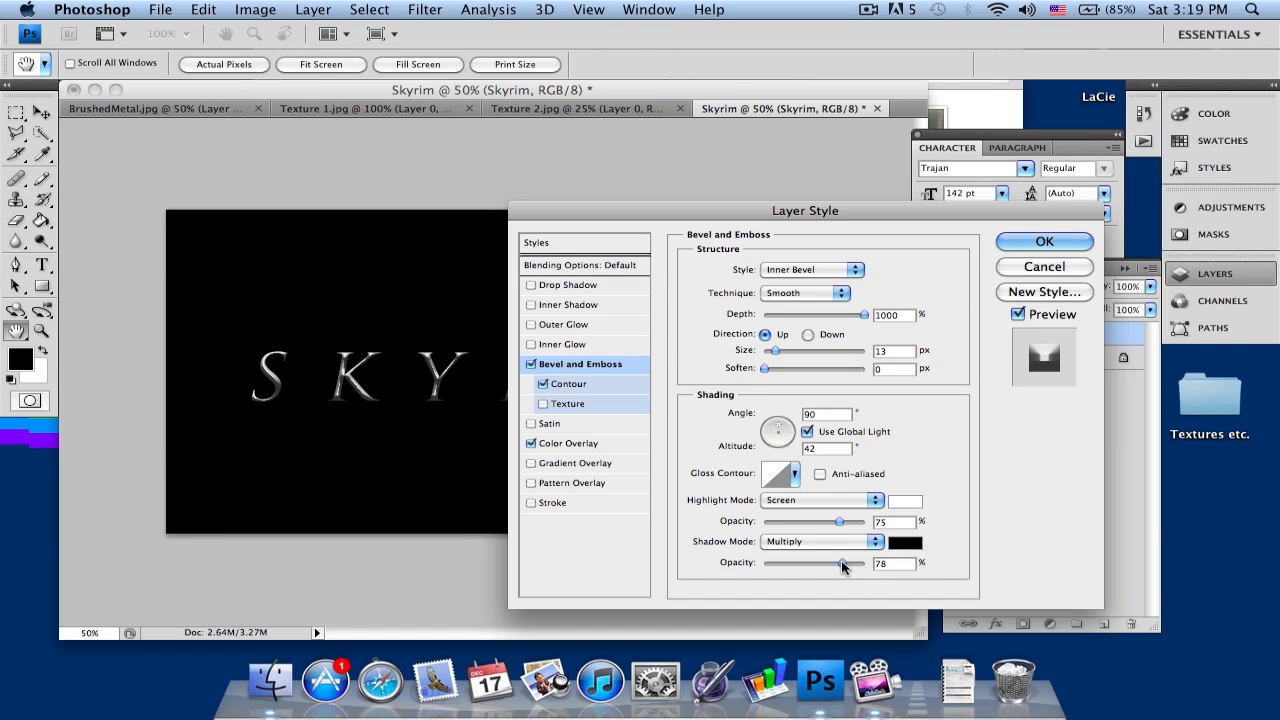
drag(842, 564, 852, 564)
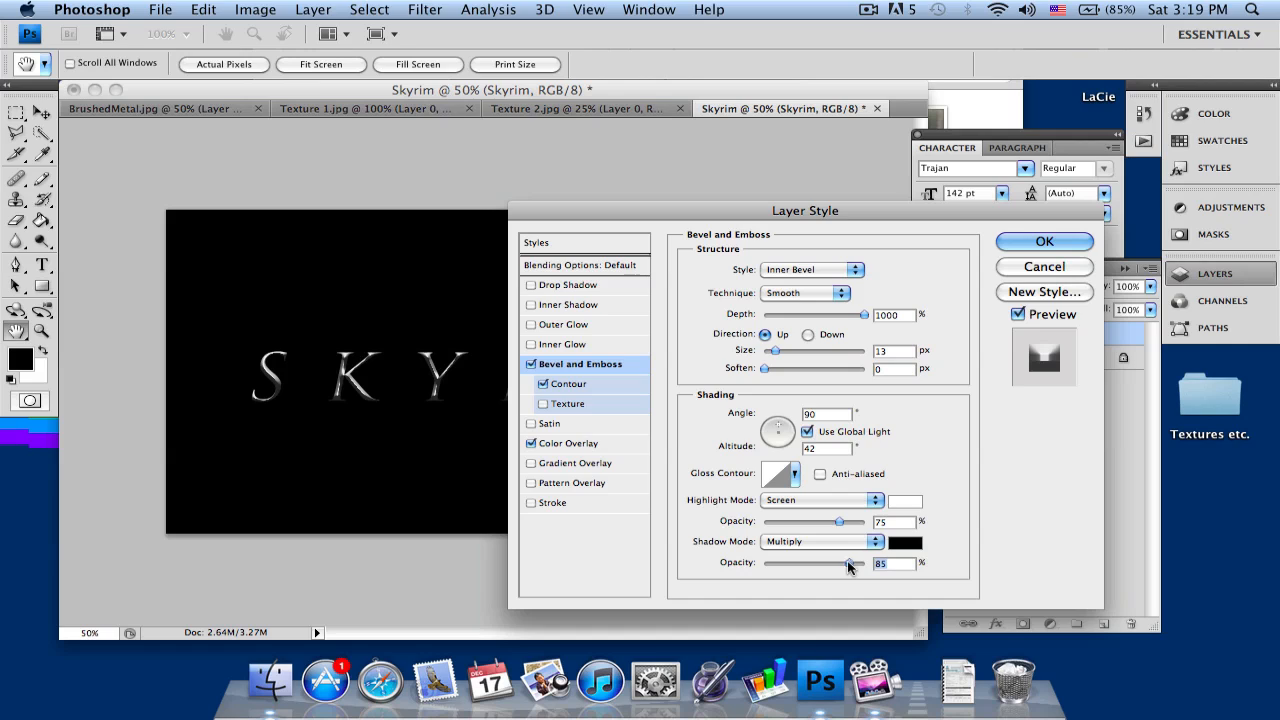
drag(856, 564, 848, 564)
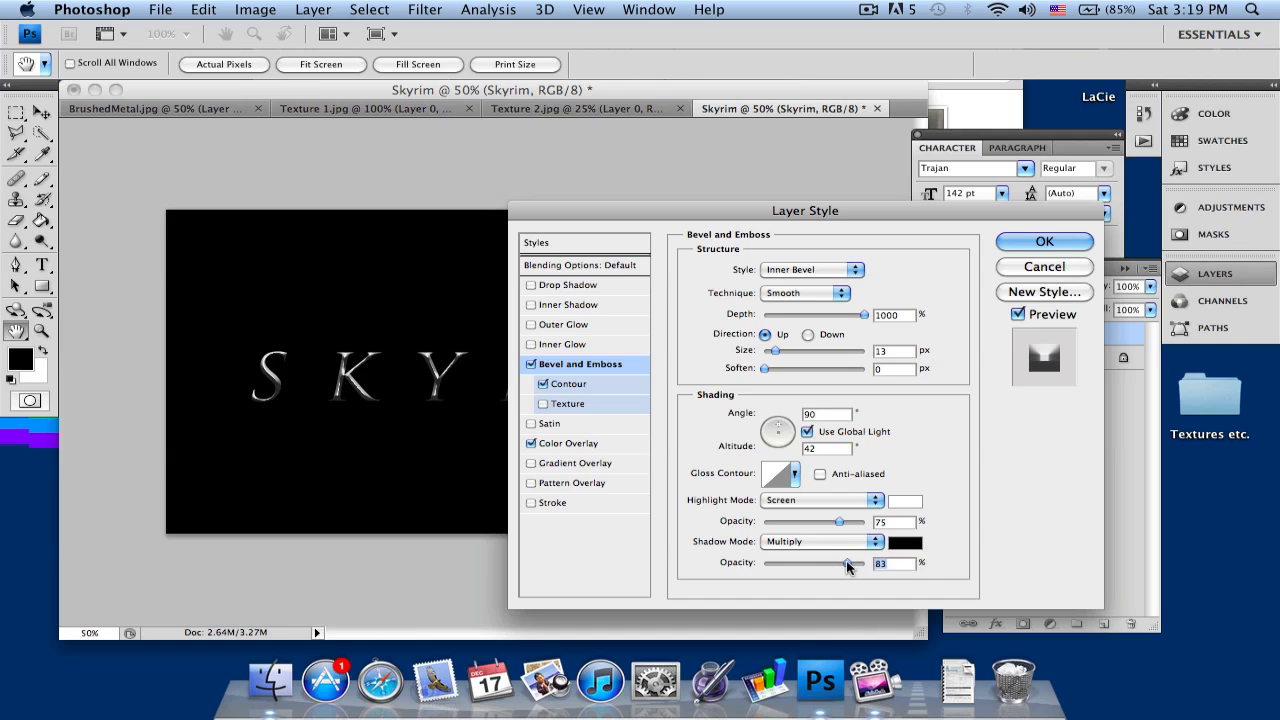
mouse_move(324, 374)
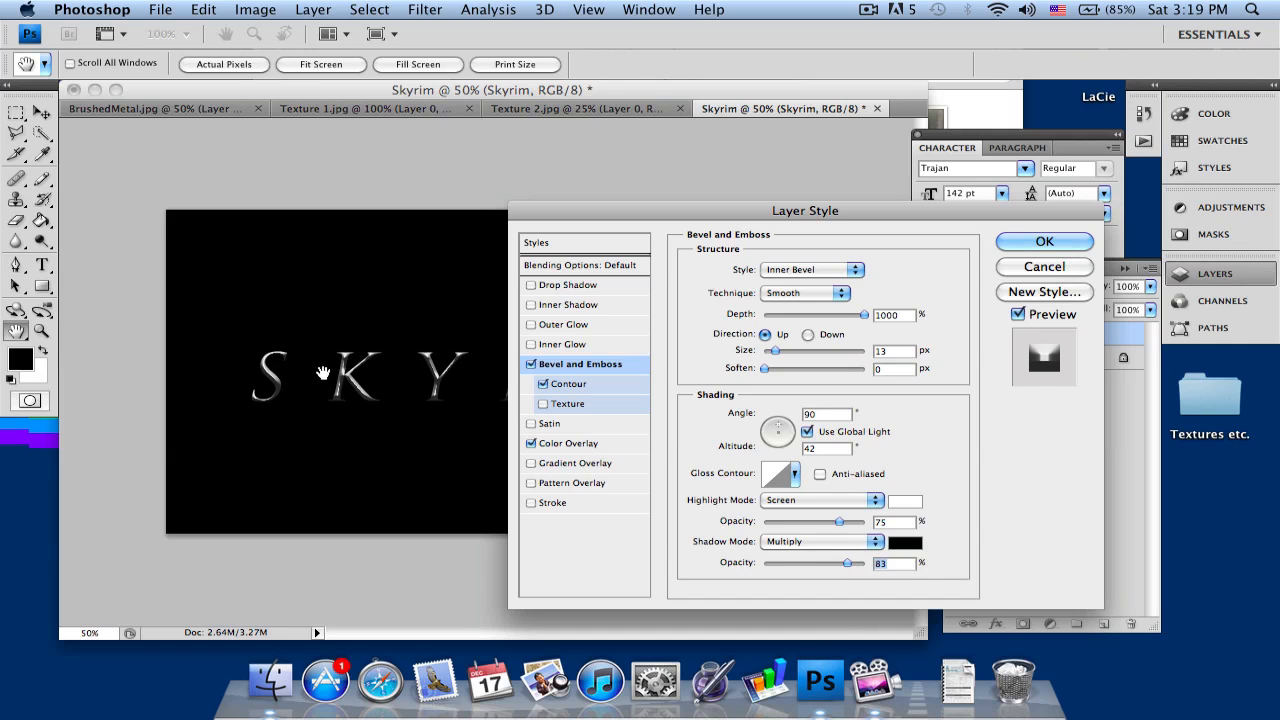
mouse_move(400, 390)
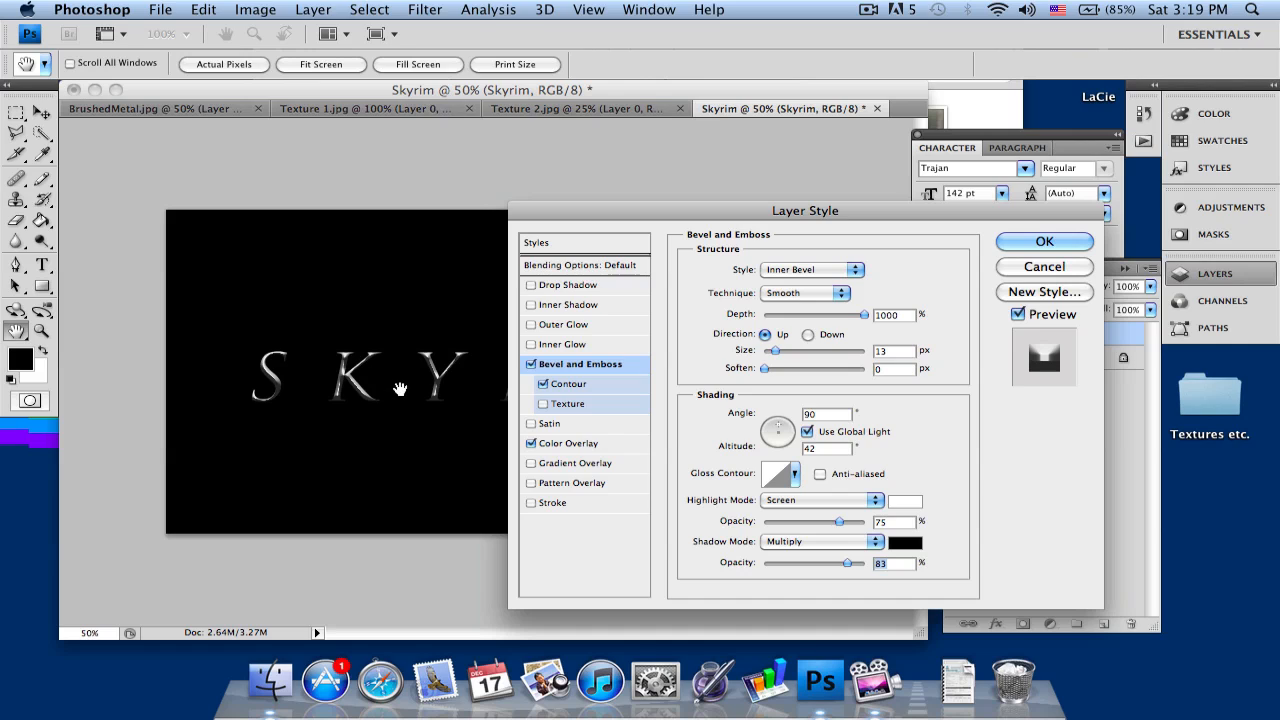
mouse_move(660, 460)
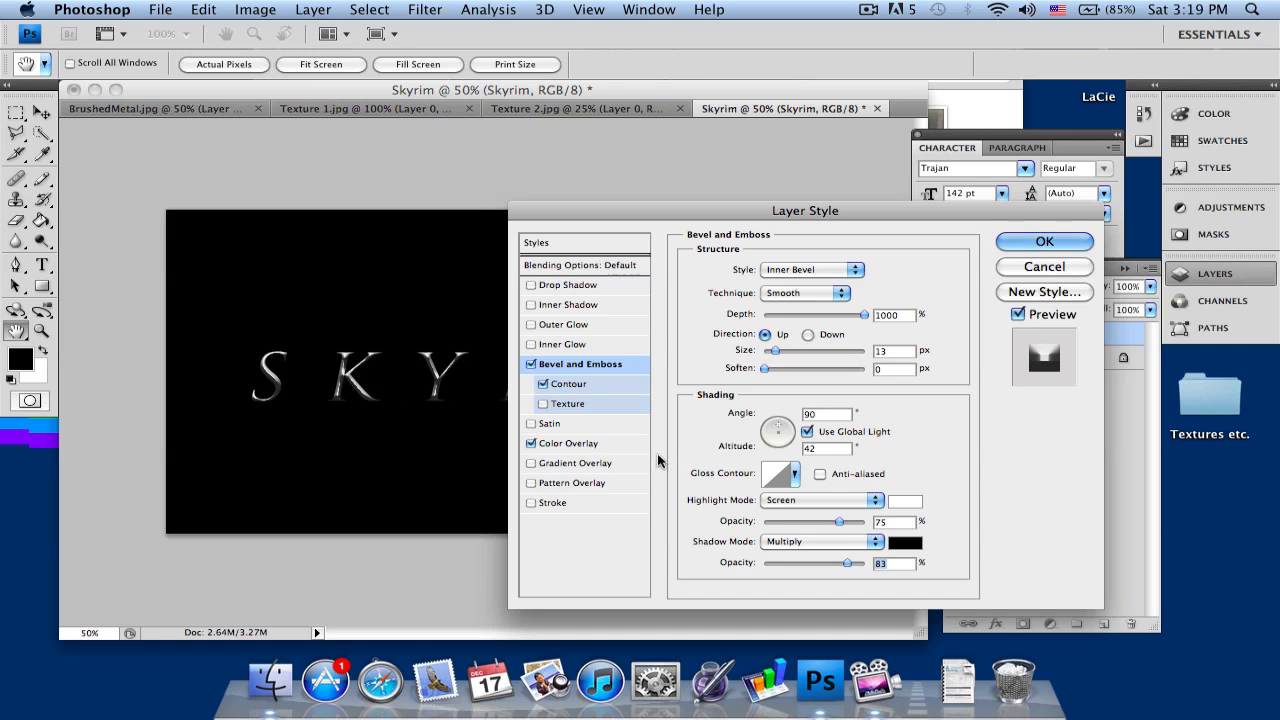
Step: Choose an anti-aliased Cone contour for the bevel, glance at Texture, and apply the layer style
click(568, 384)
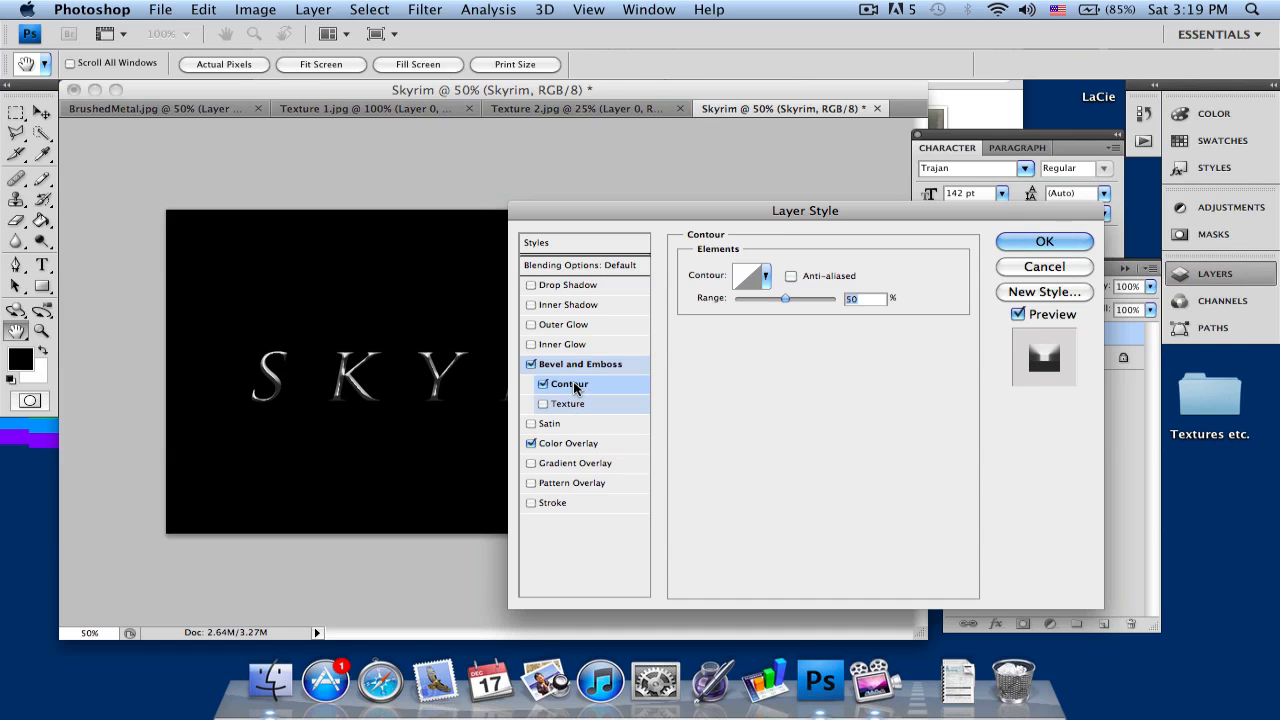
click(792, 276)
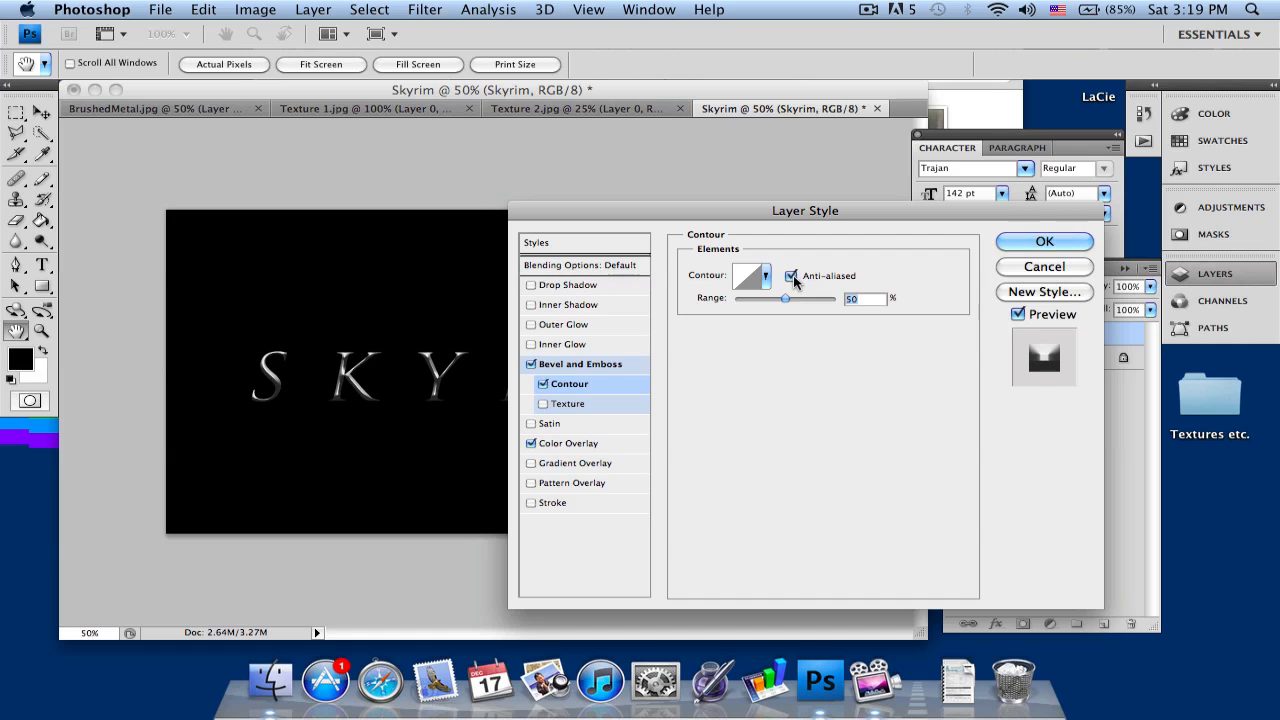
click(764, 276)
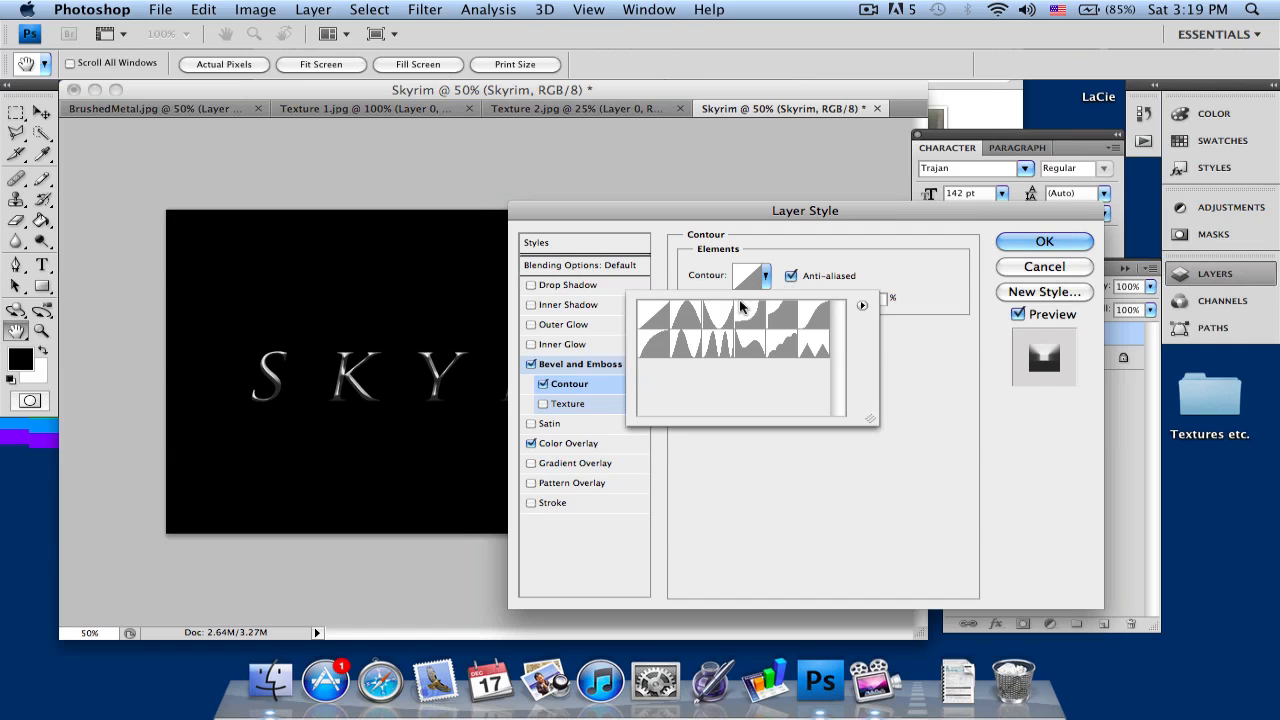
click(684, 316)
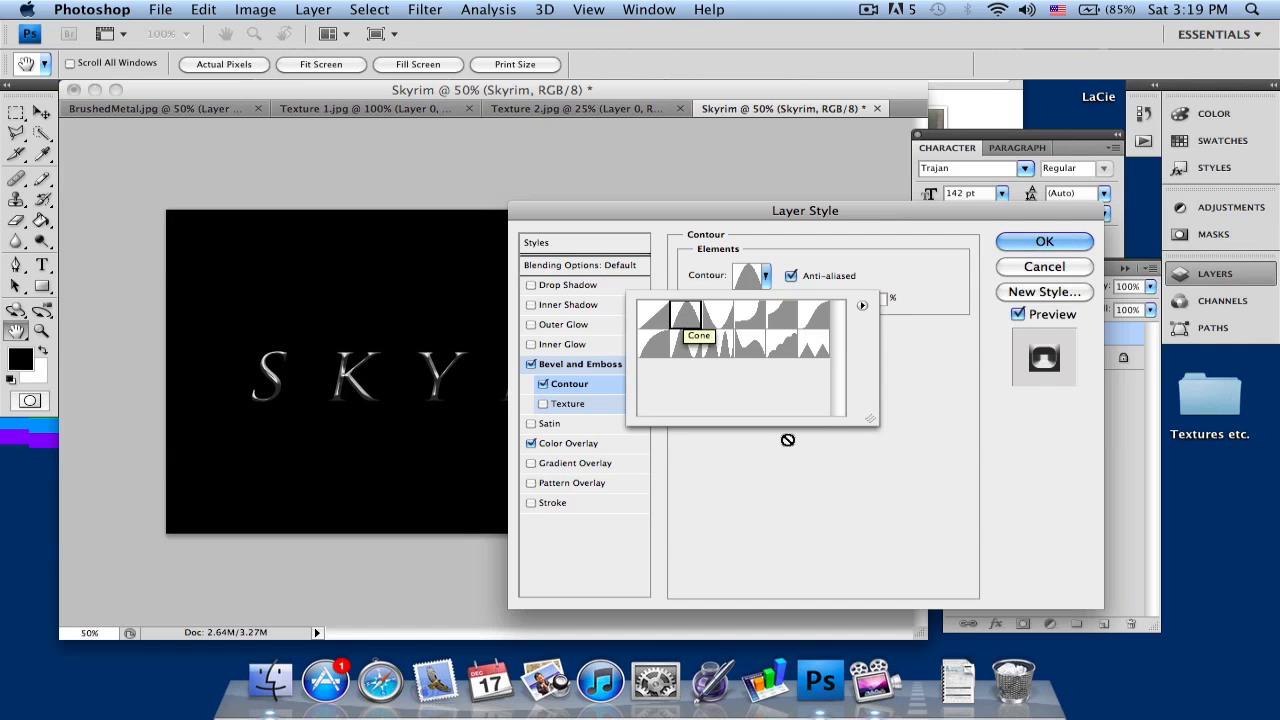
click(684, 316)
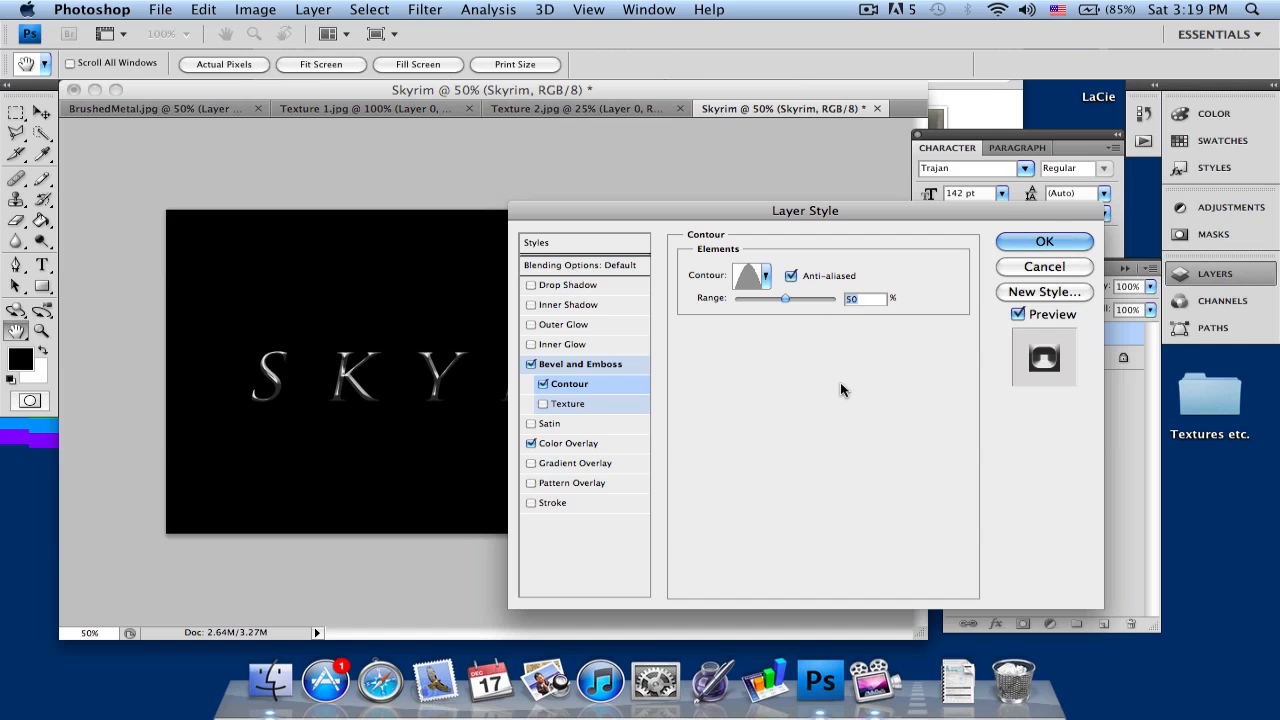
mouse_move(472, 280)
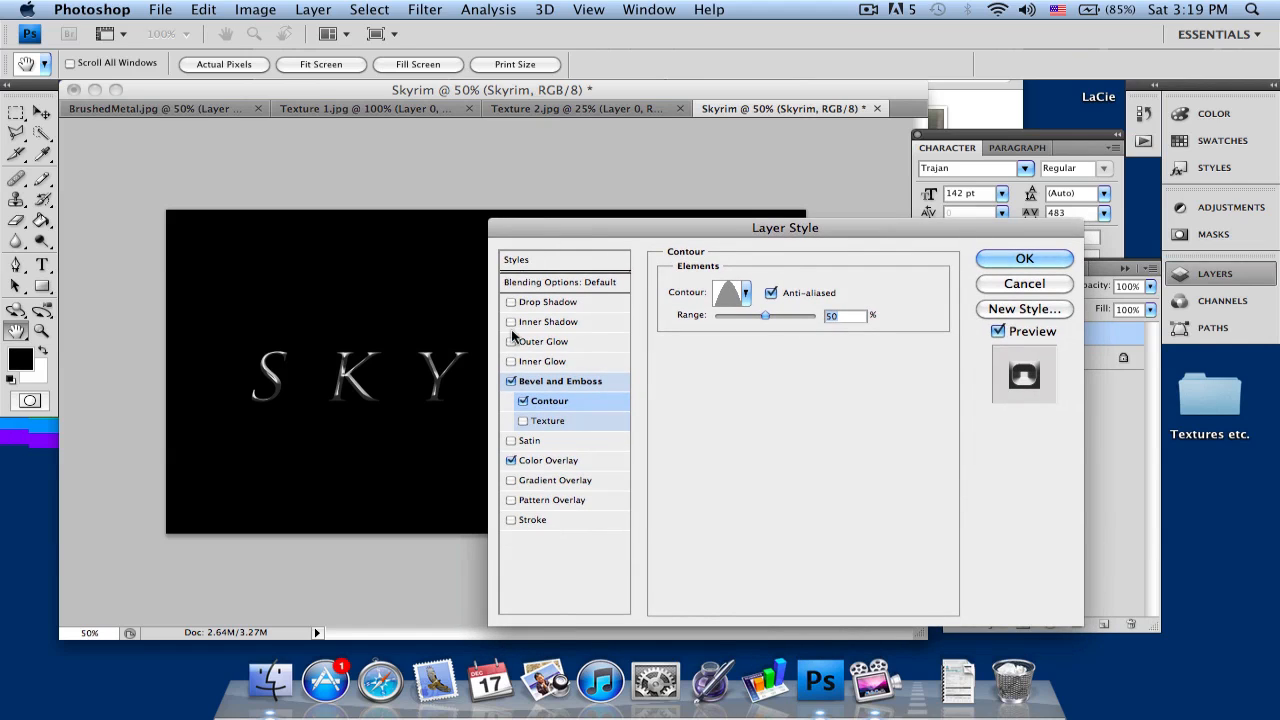
click(548, 420)
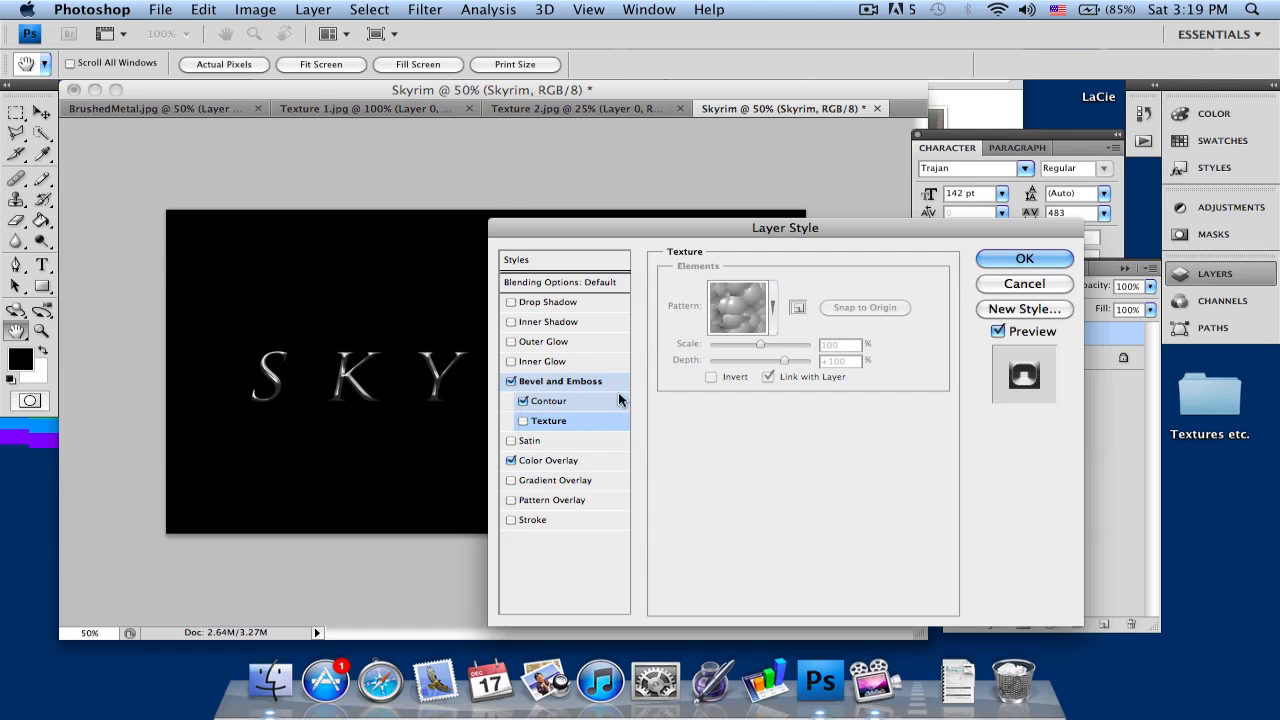
click(1024, 258)
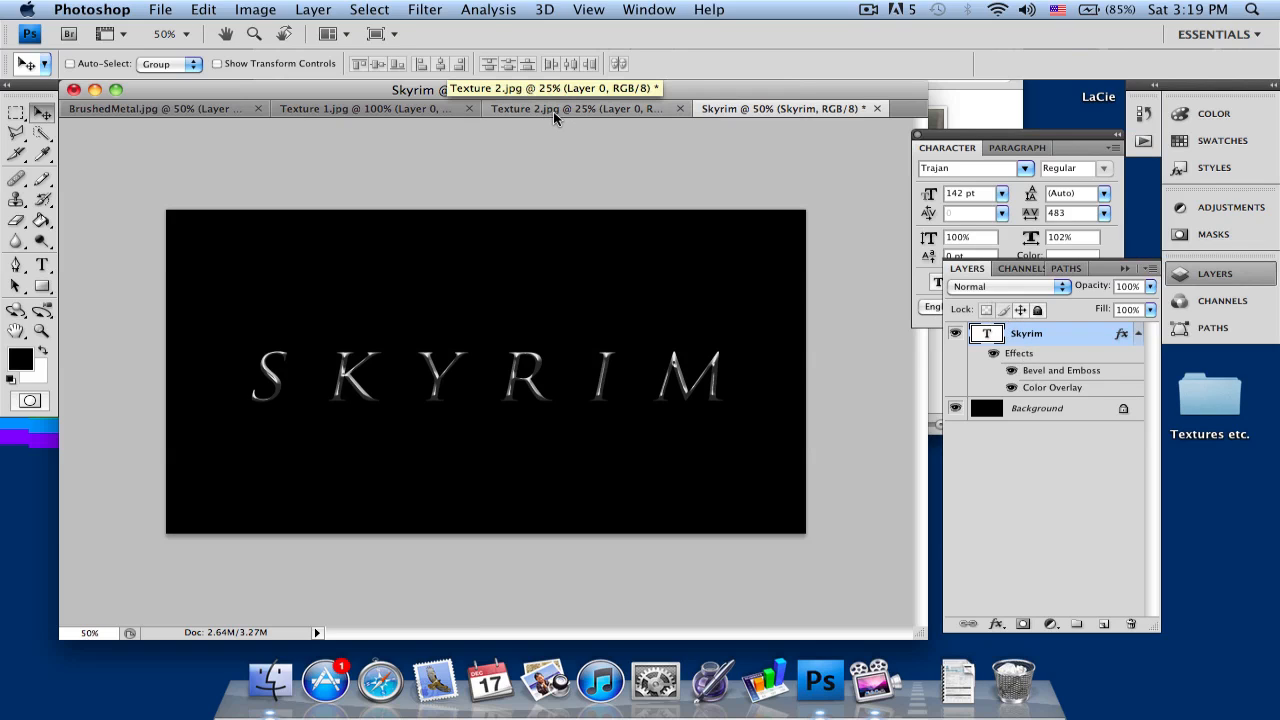
Step: Bring the BrushedMetal.jpg layer above SKYRIM and blend it in Overlay mode
click(564, 108)
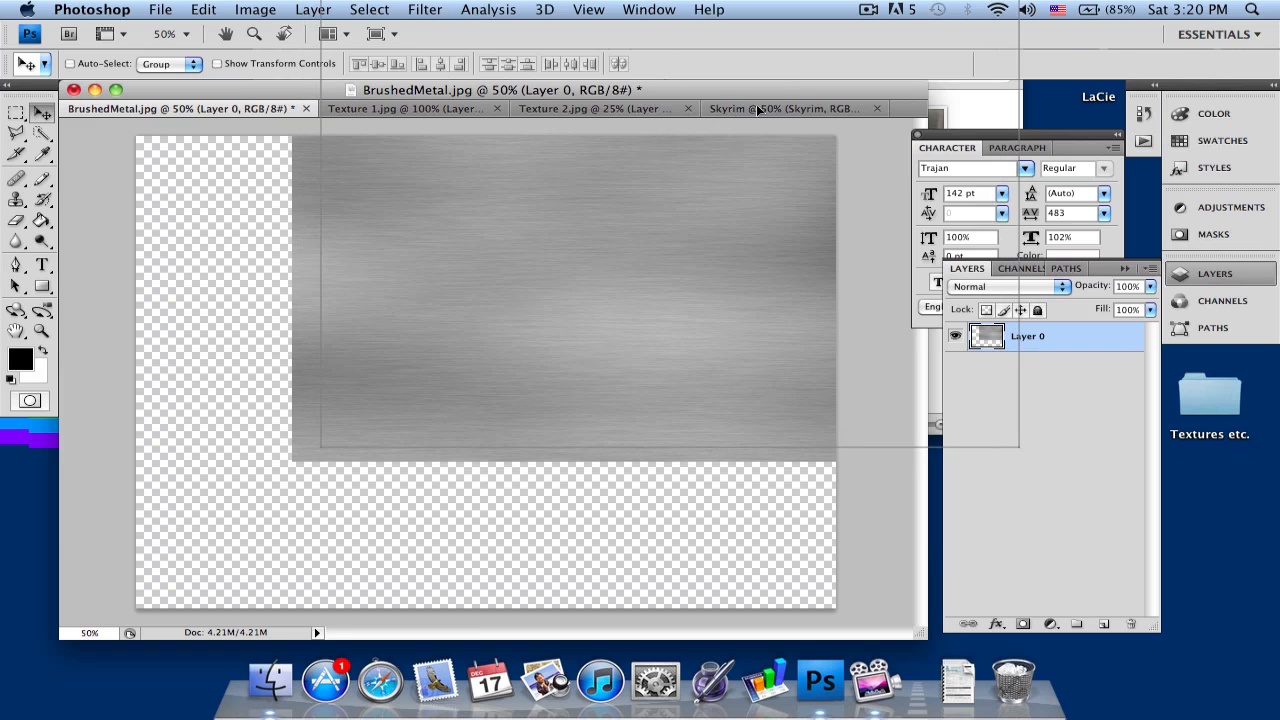
click(760, 108)
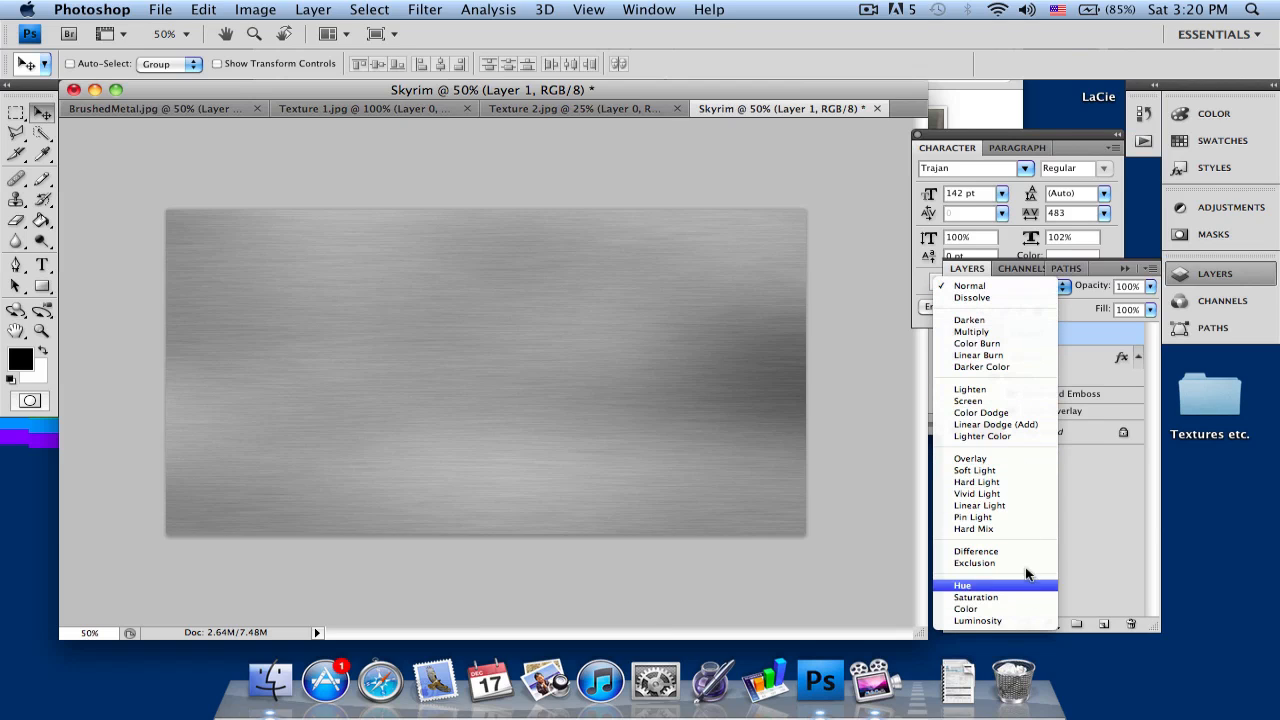
click(970, 458)
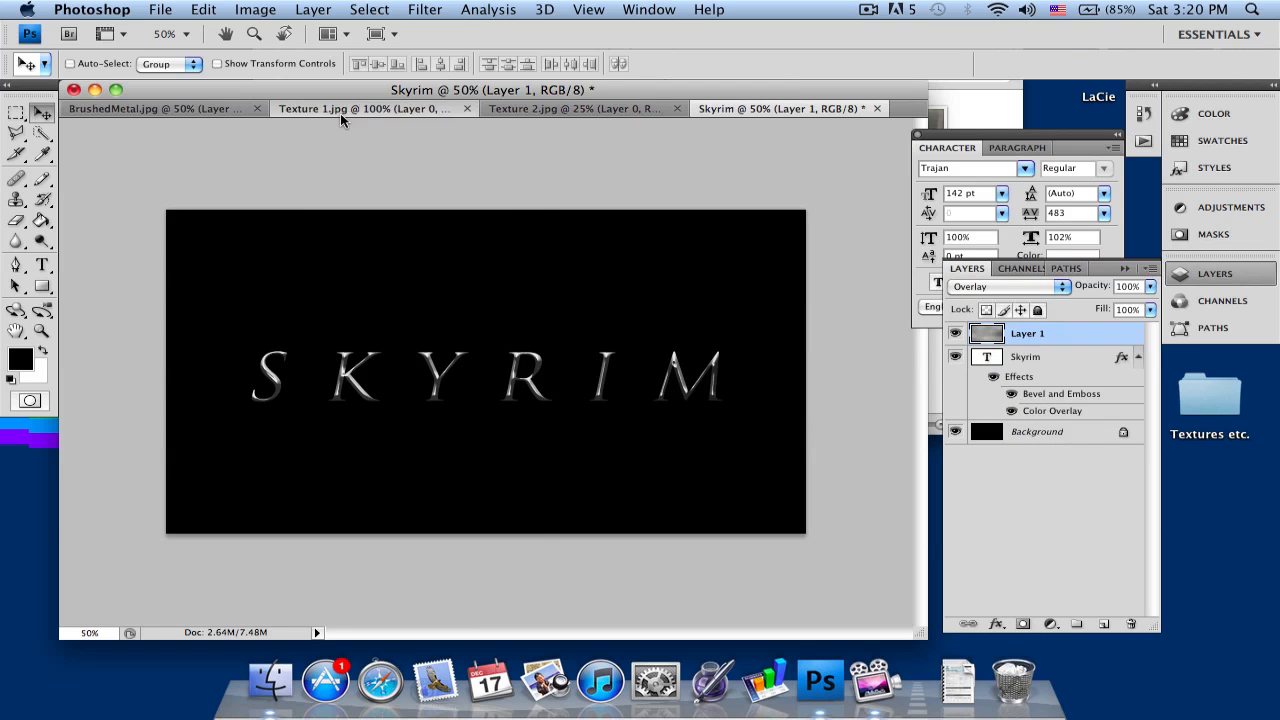
click(360, 108)
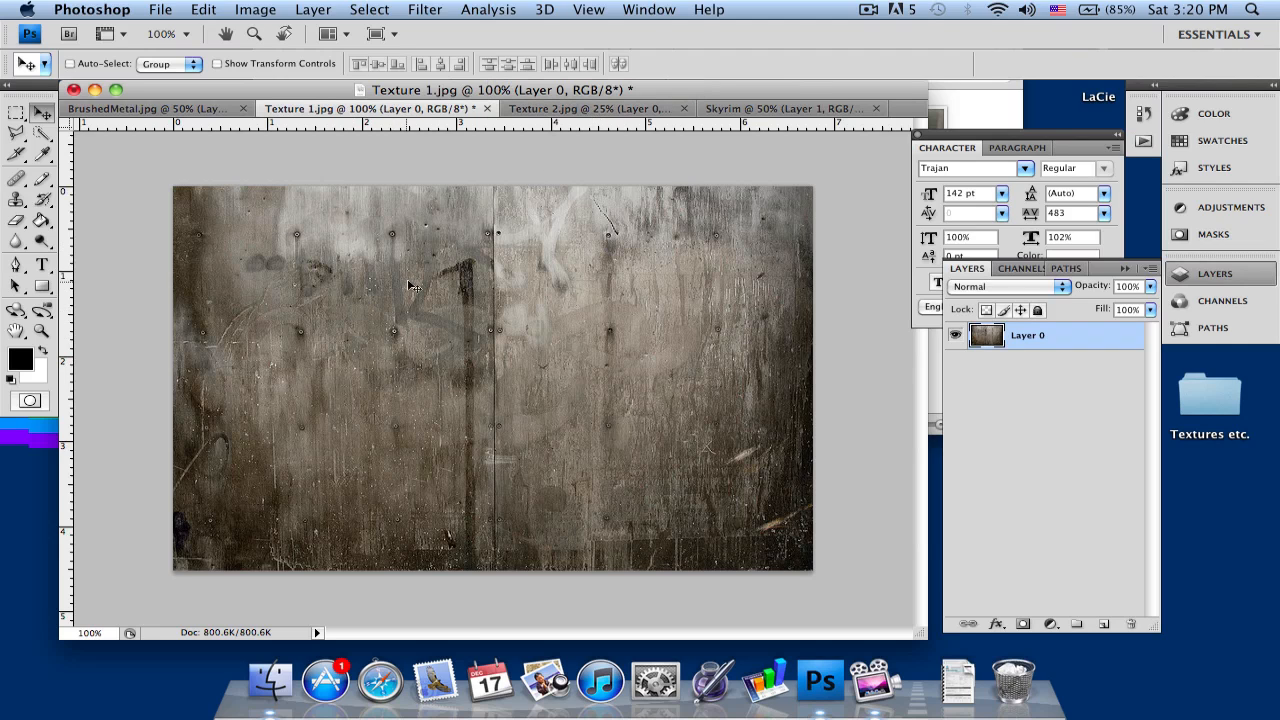
mouse_move(520, 342)
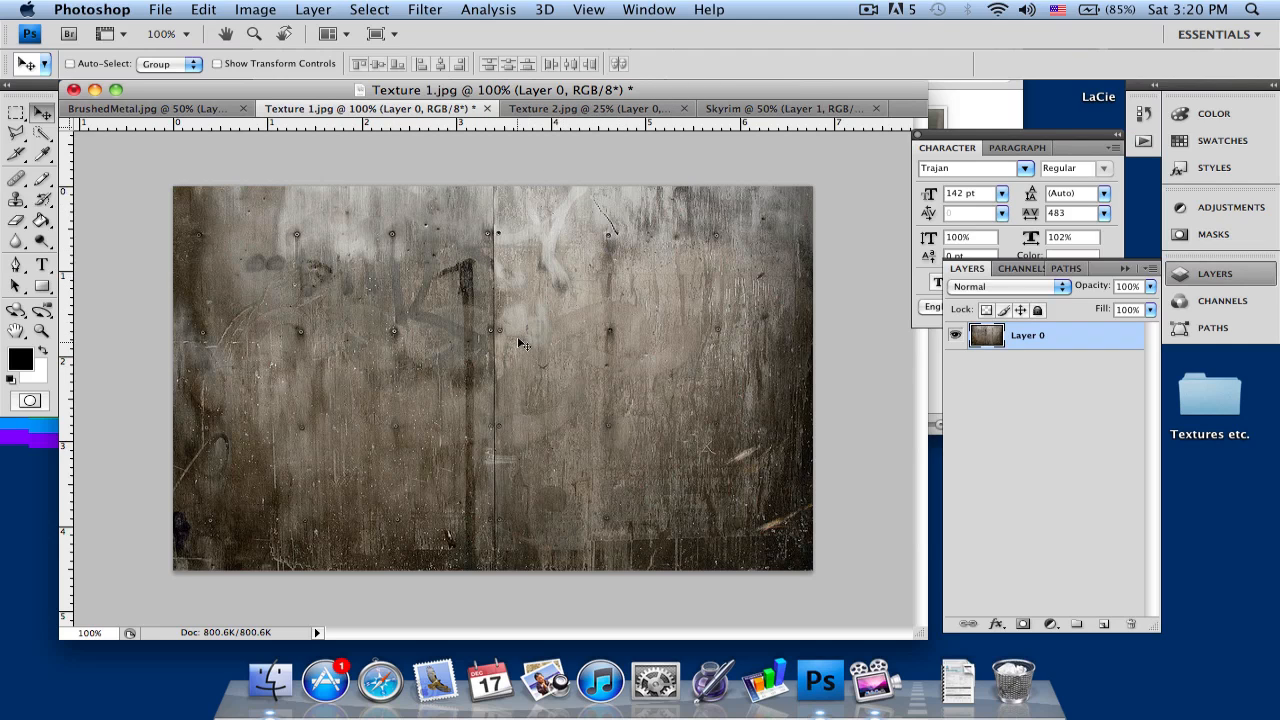
click(584, 108)
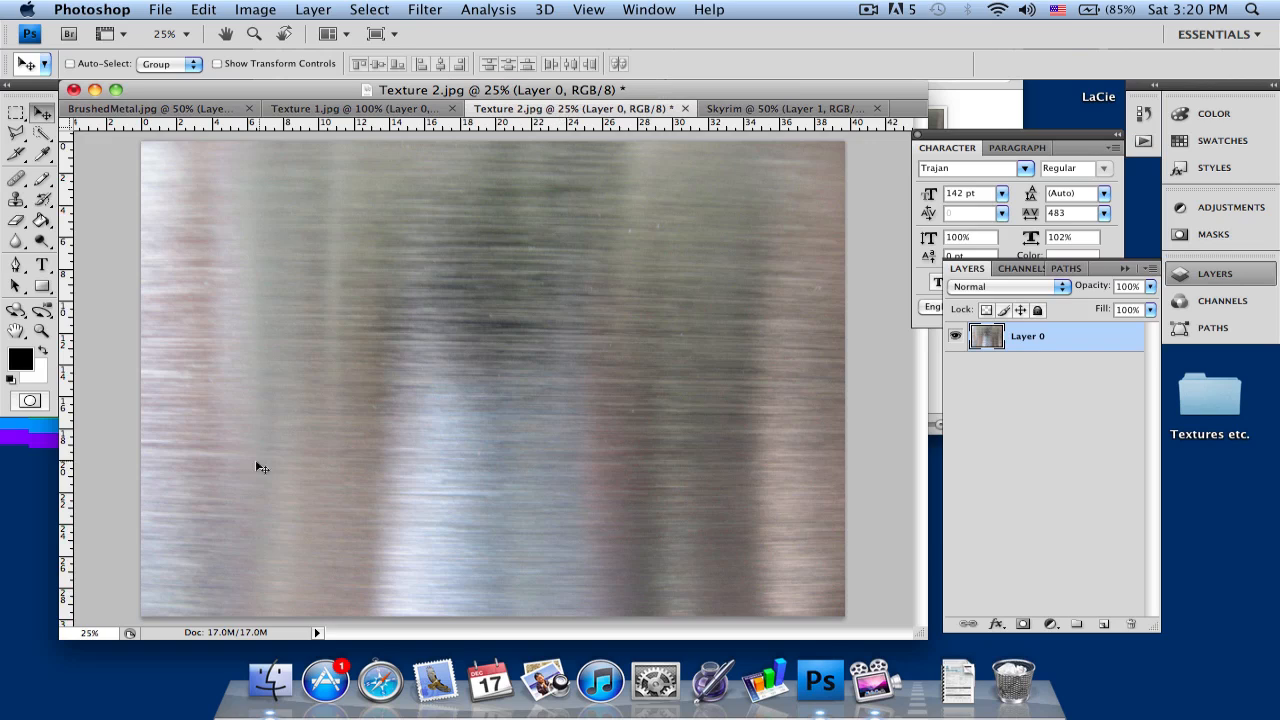
mouse_move(430, 388)
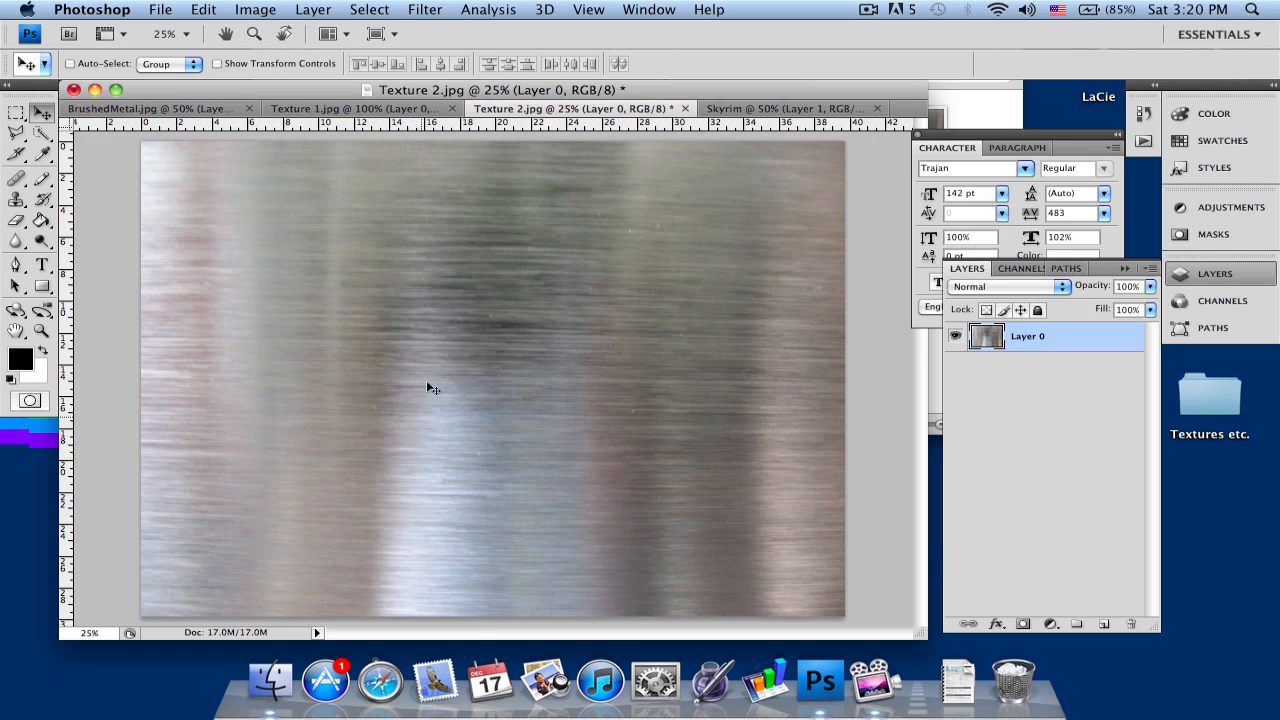
click(790, 108)
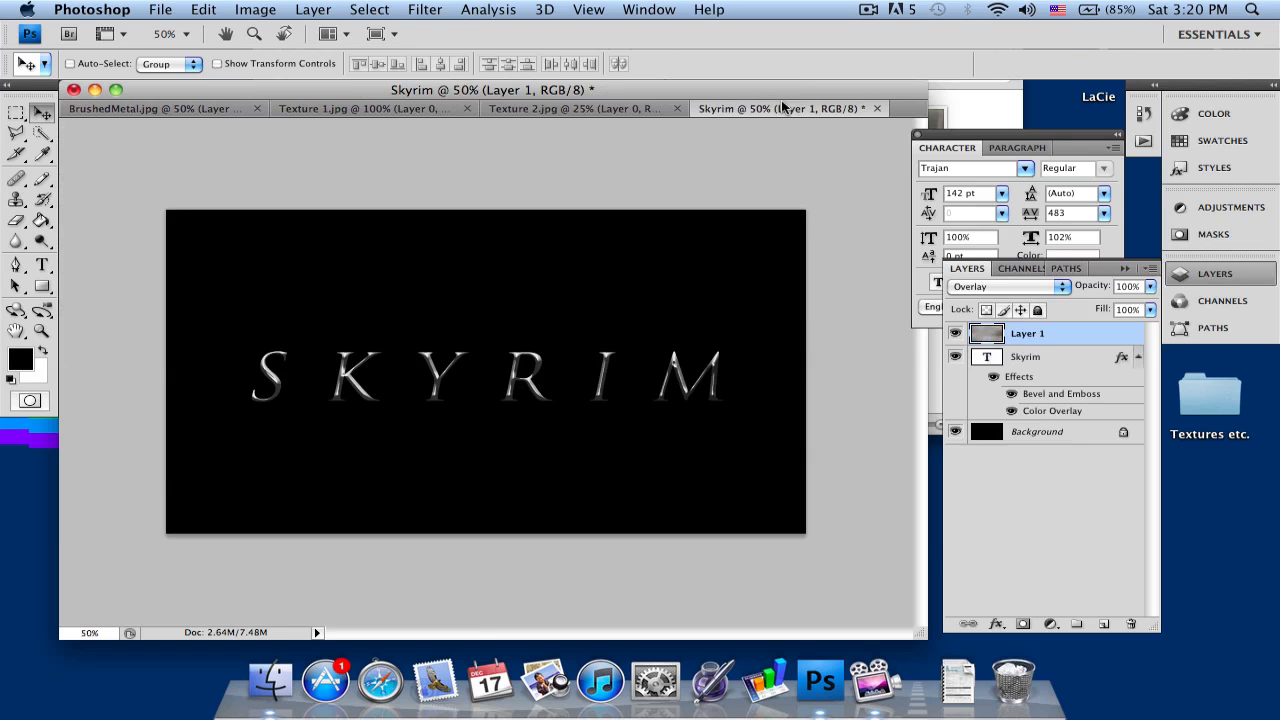
click(1004, 288)
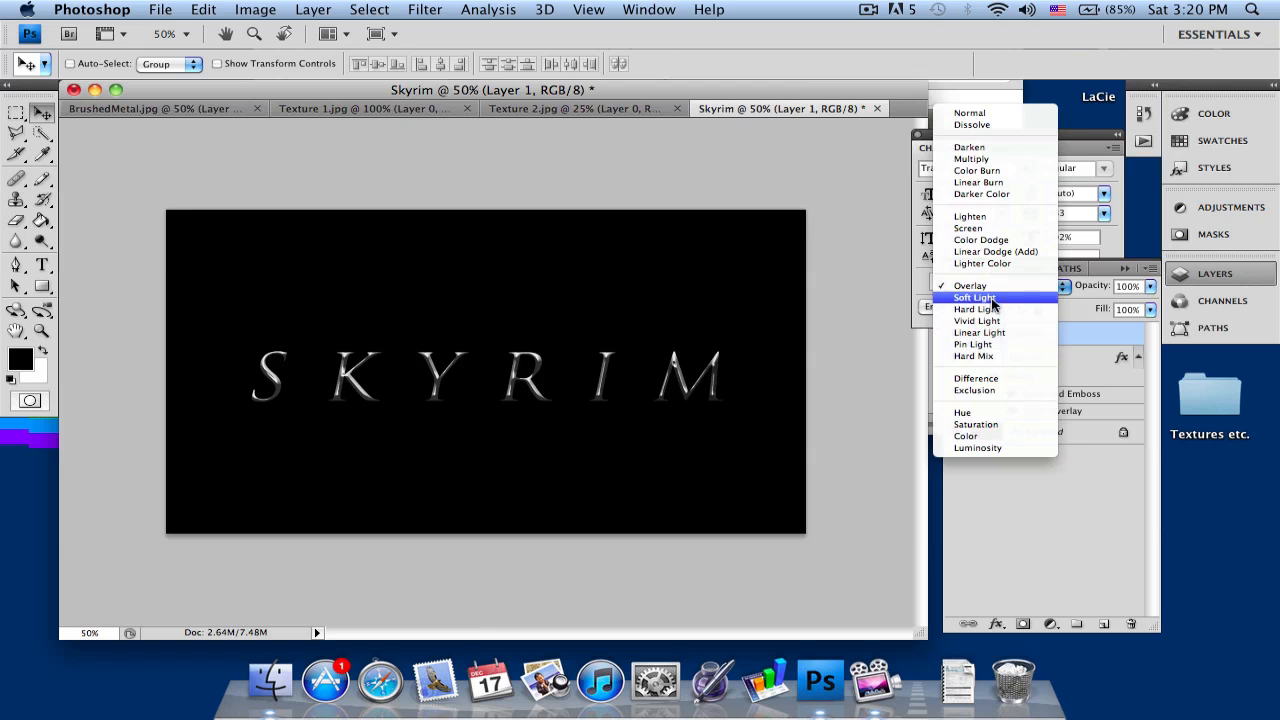
mouse_move(976, 308)
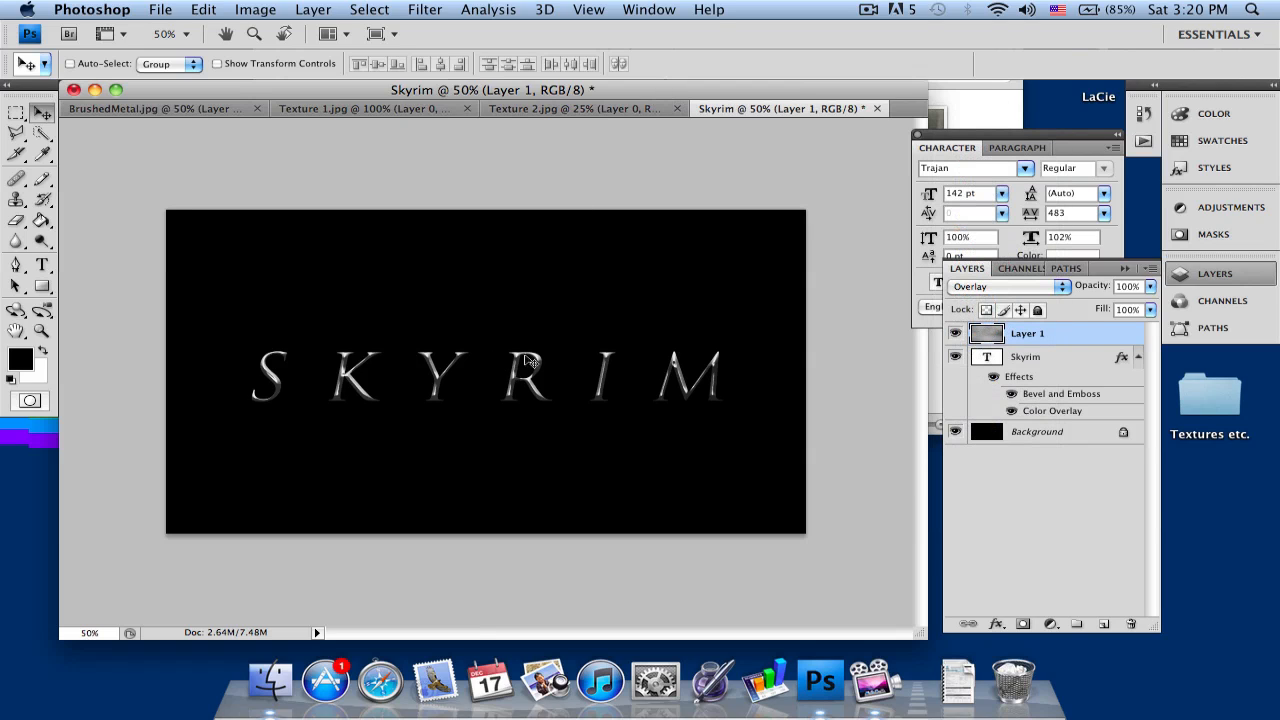
mouse_move(548, 348)
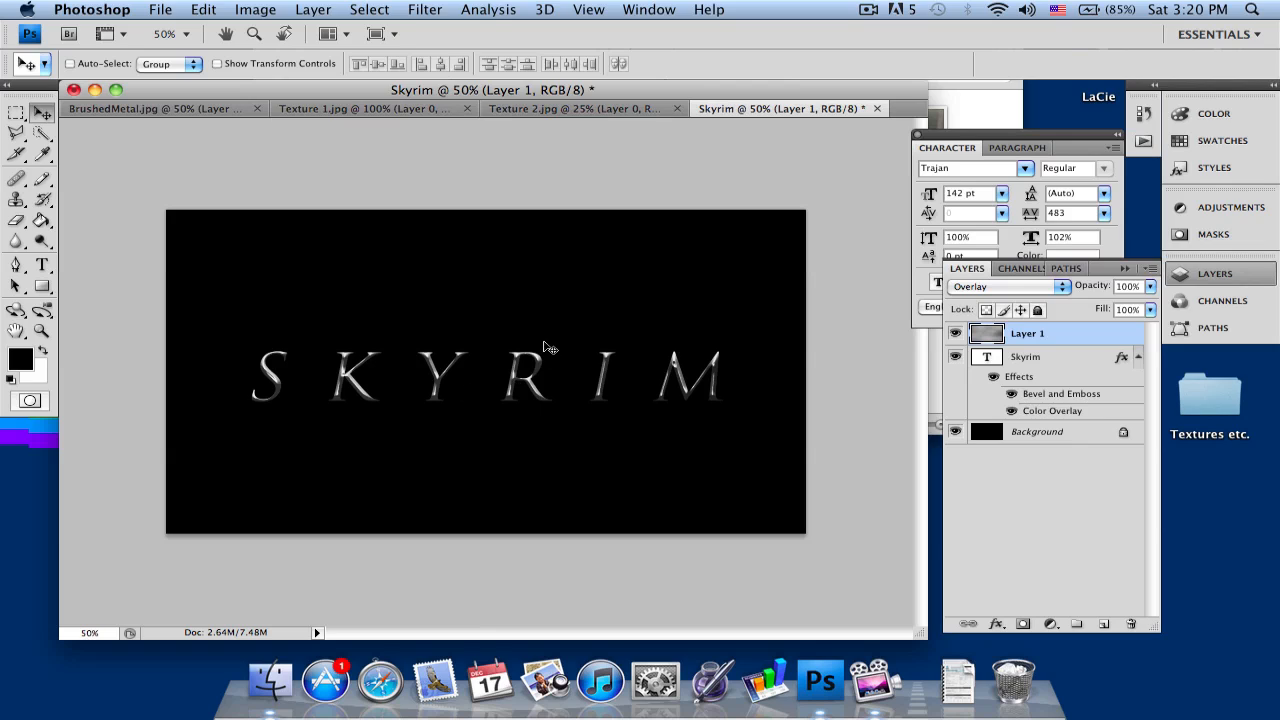
mouse_move(756, 196)
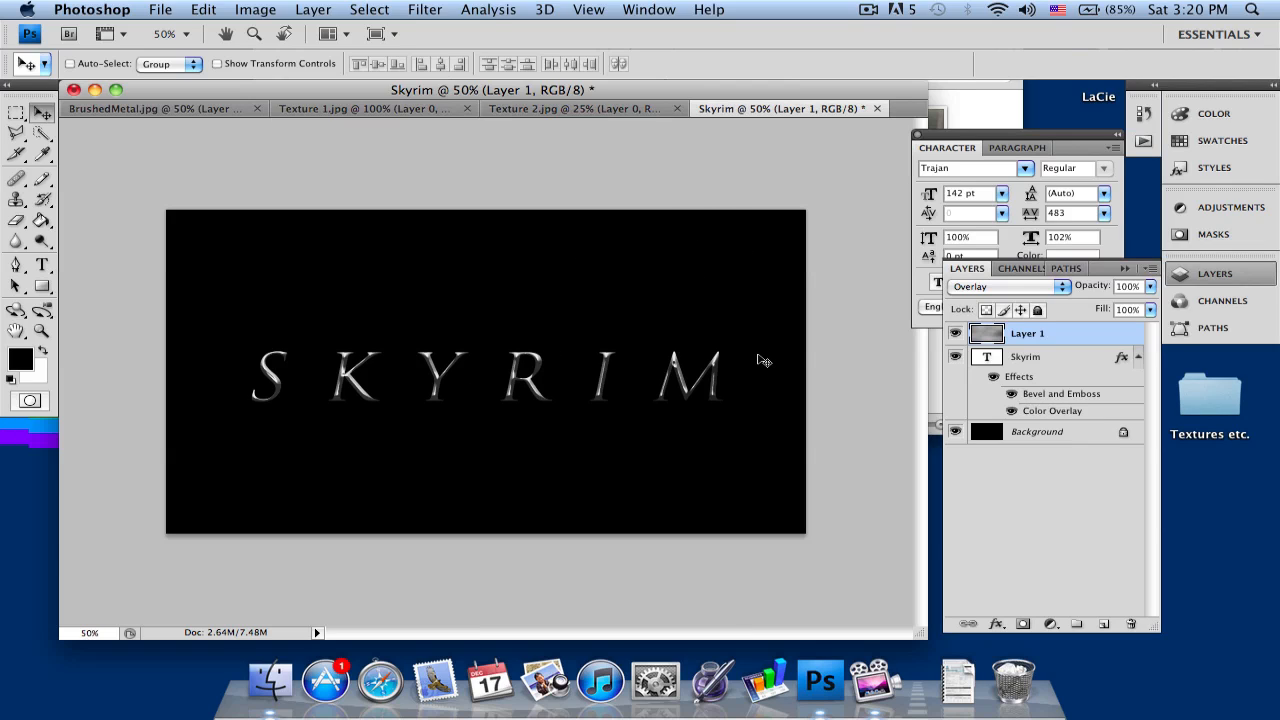
mouse_move(738, 426)
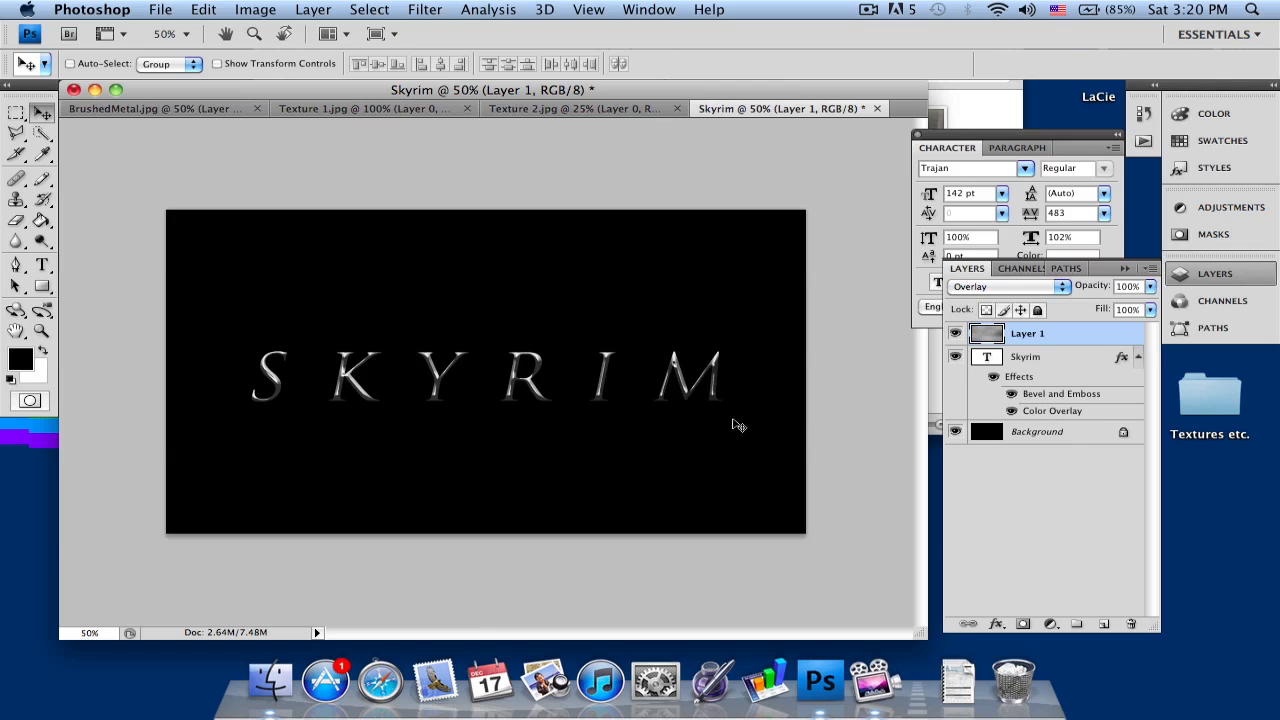
mouse_move(758, 296)
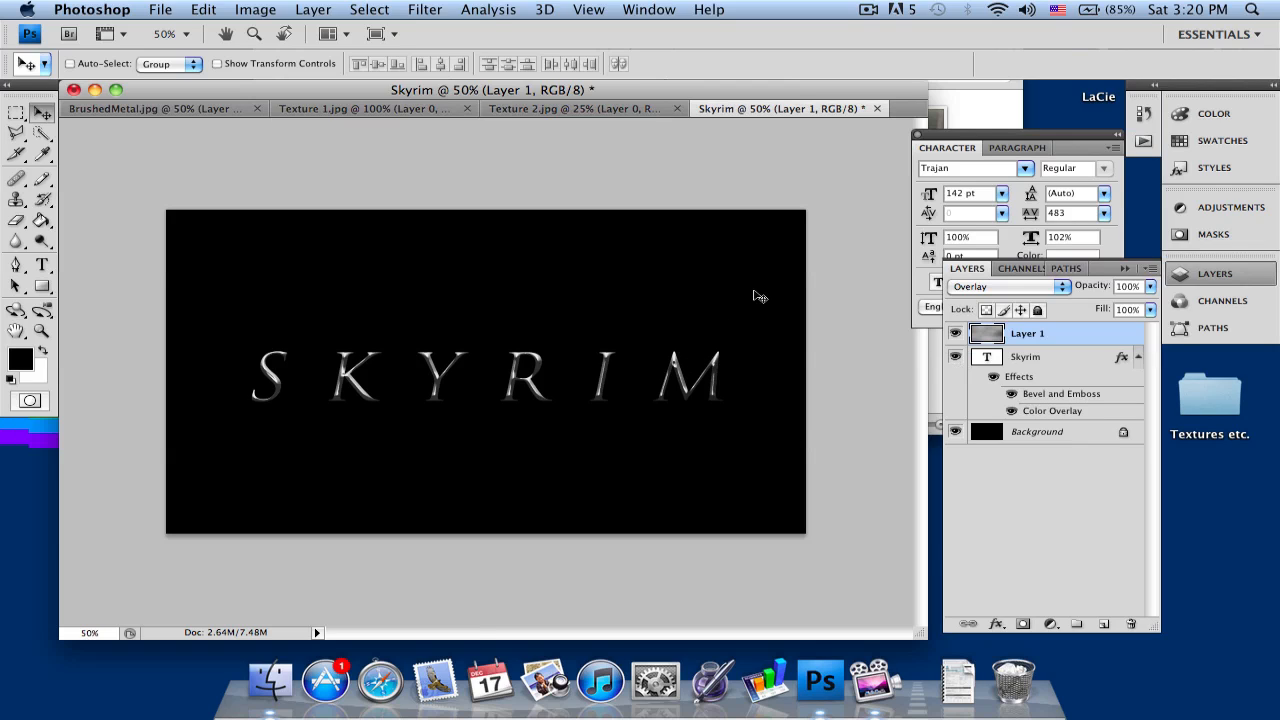
mouse_move(772, 256)
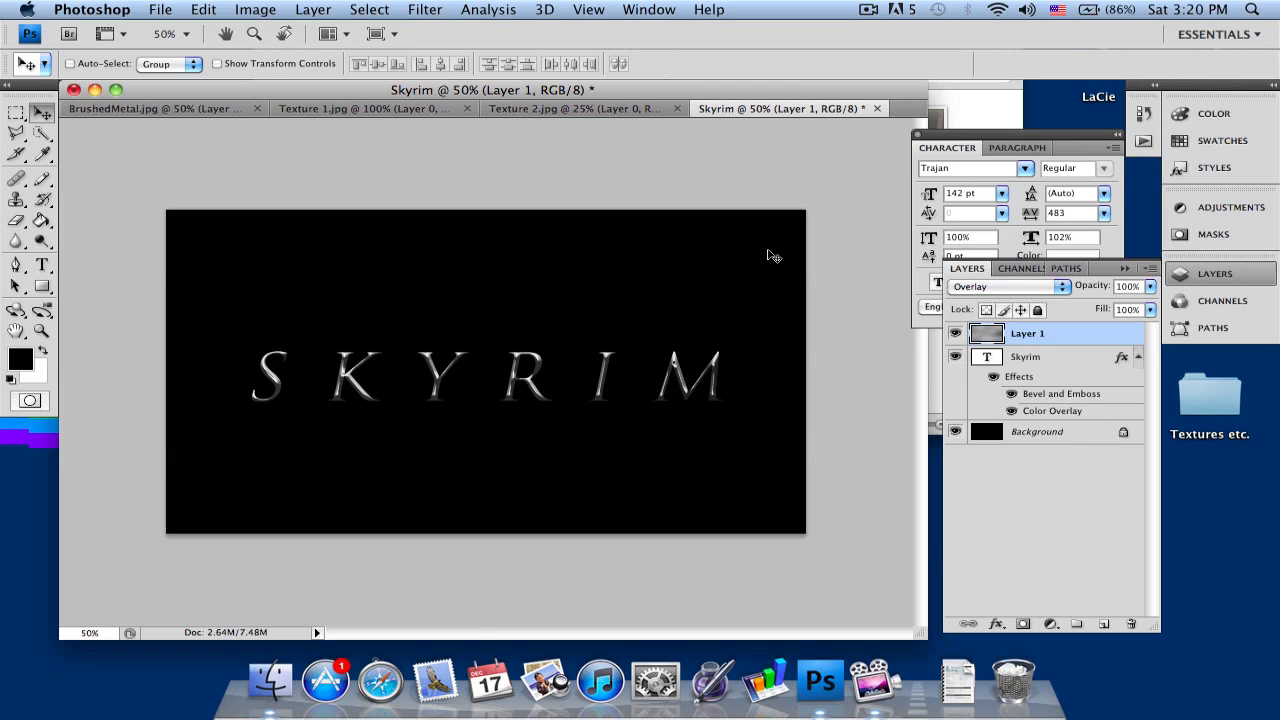